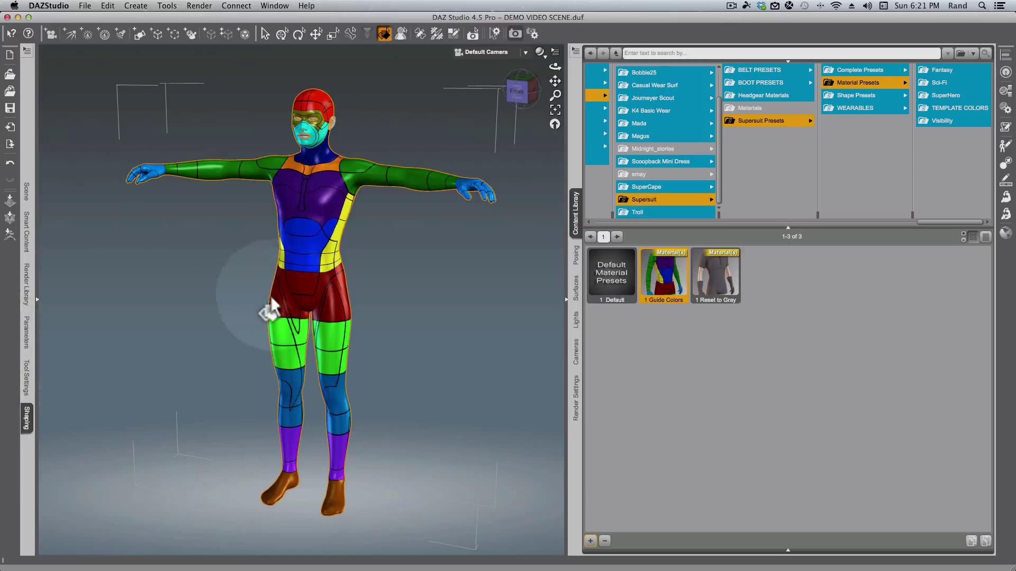
mouse_move(348, 273)
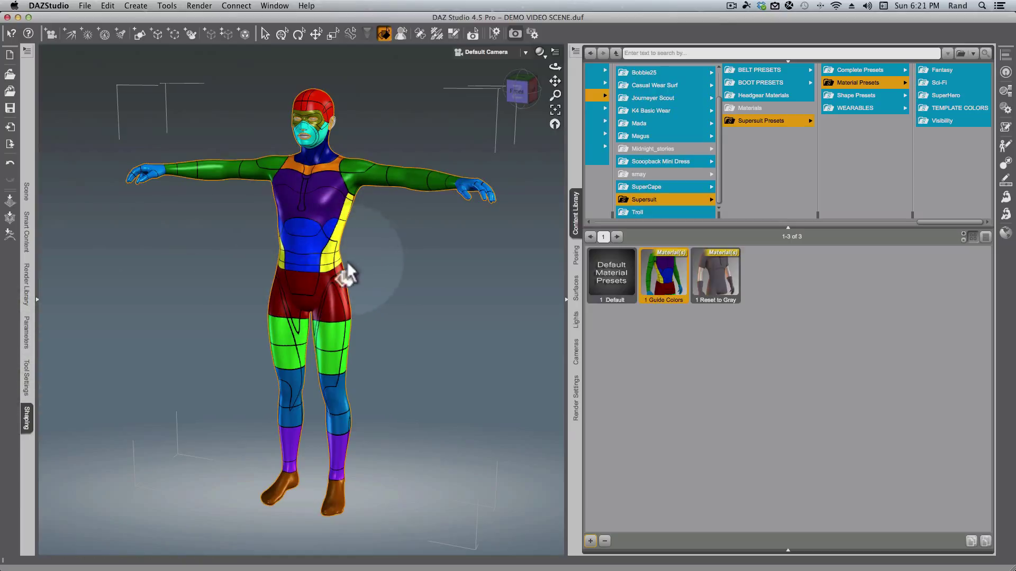
mouse_move(324, 421)
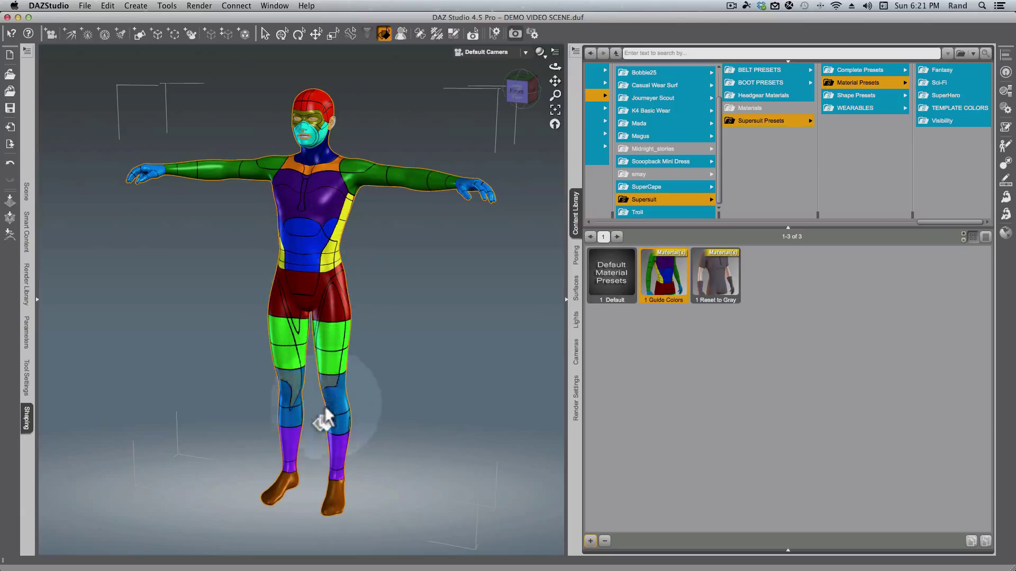
mouse_move(442, 232)
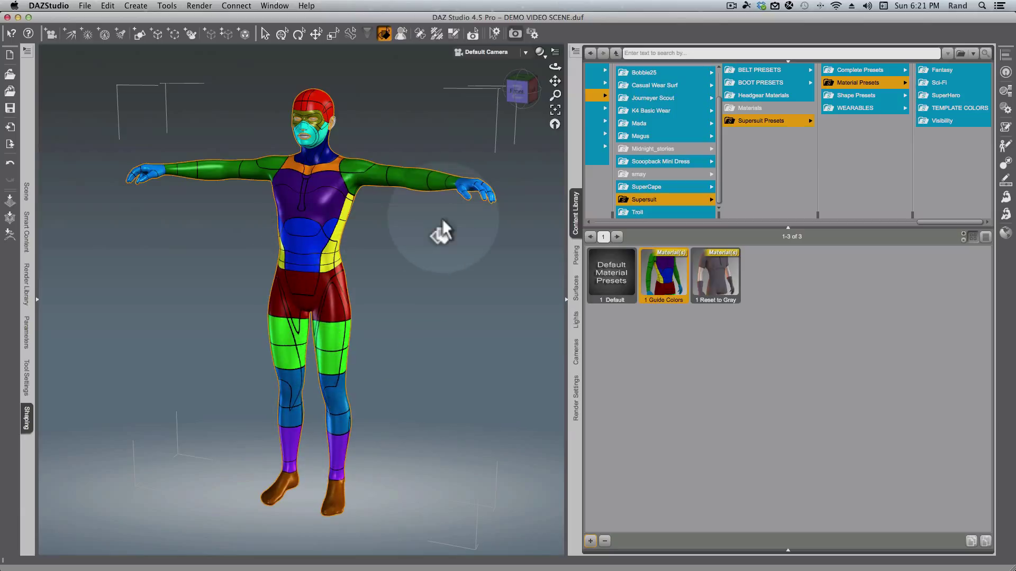
mouse_move(553, 129)
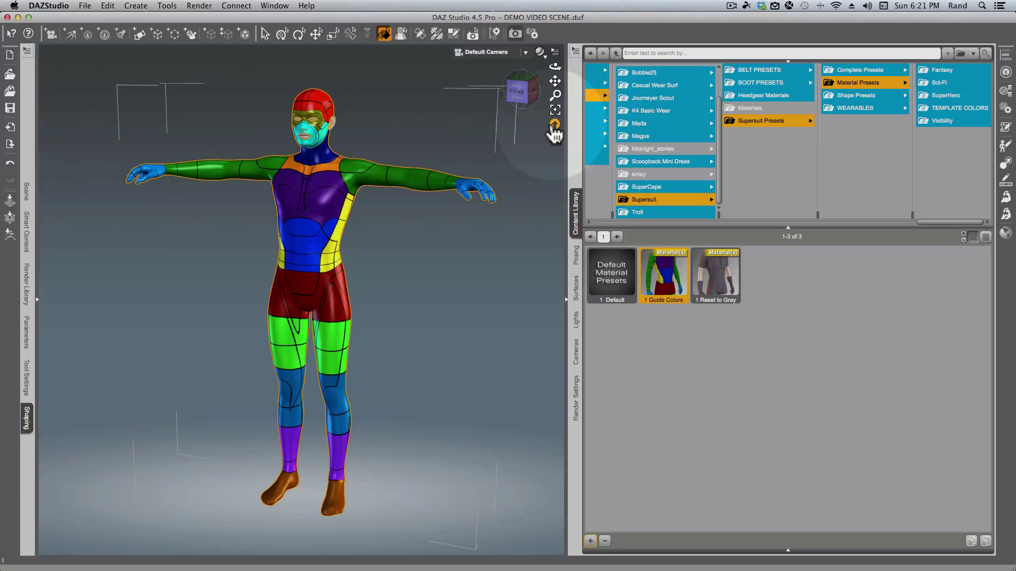
mouse_move(299, 311)
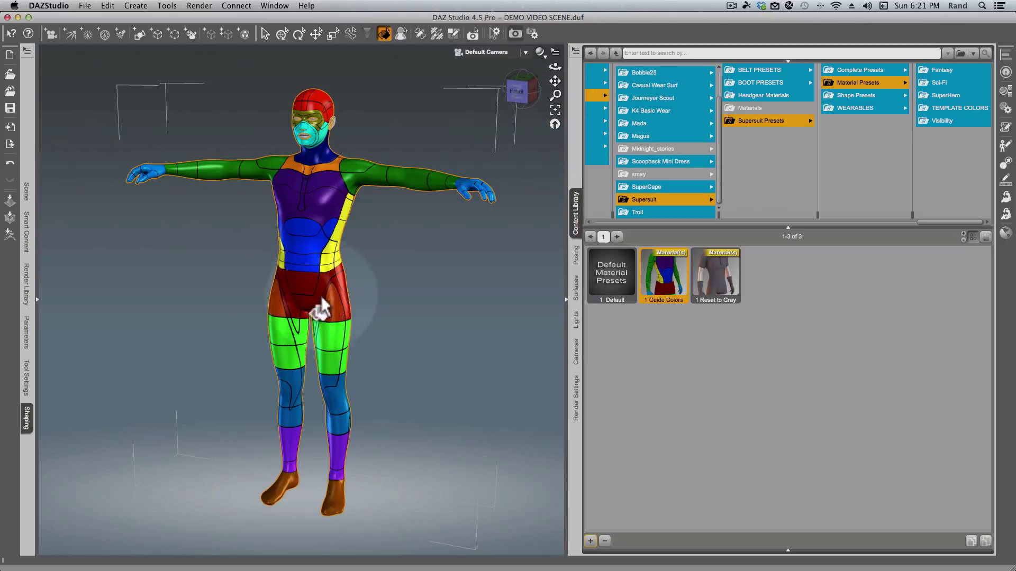
mouse_move(333, 296)
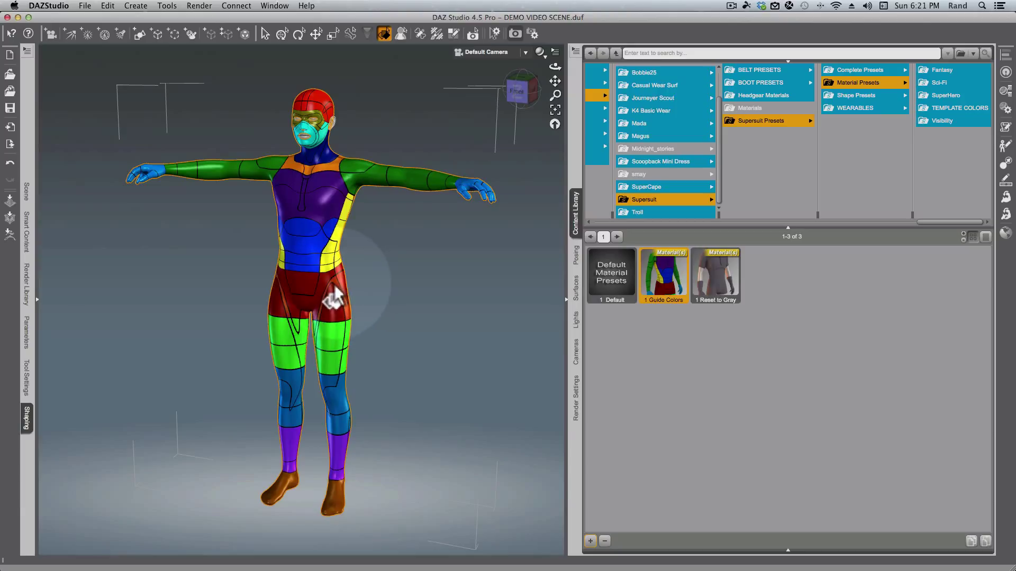
mouse_move(314, 308)
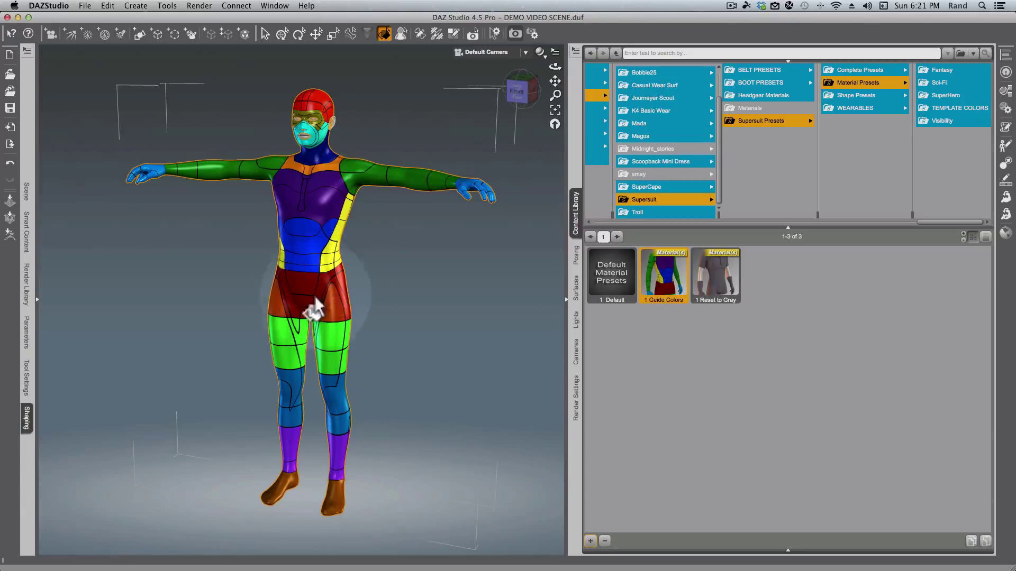
Step: Show the Supersuit's shaping morphs in the Editor, browsing Hip, Lower Body and Hands categories
click(26, 419)
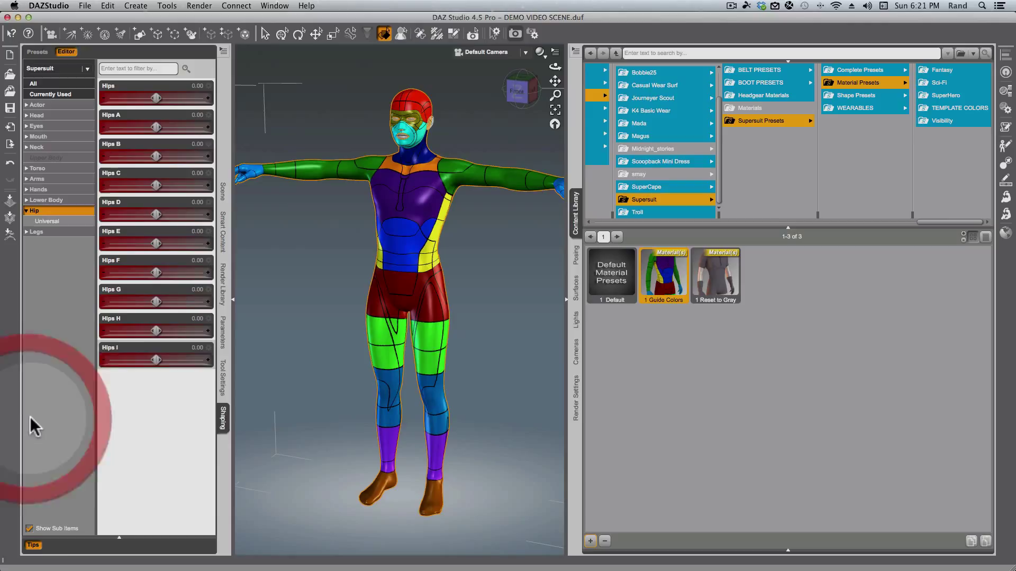
mouse_move(565, 264)
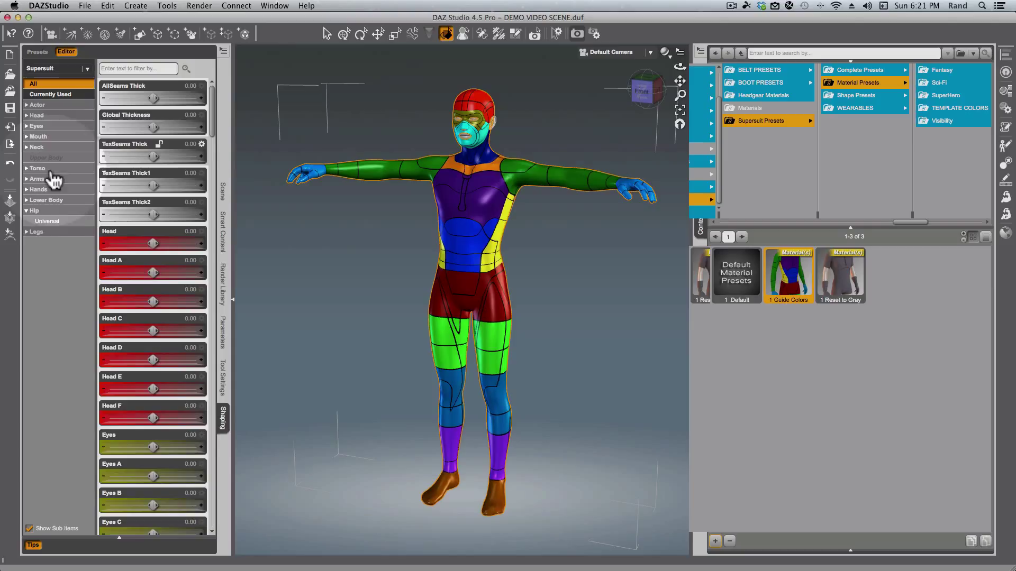
click(33, 211)
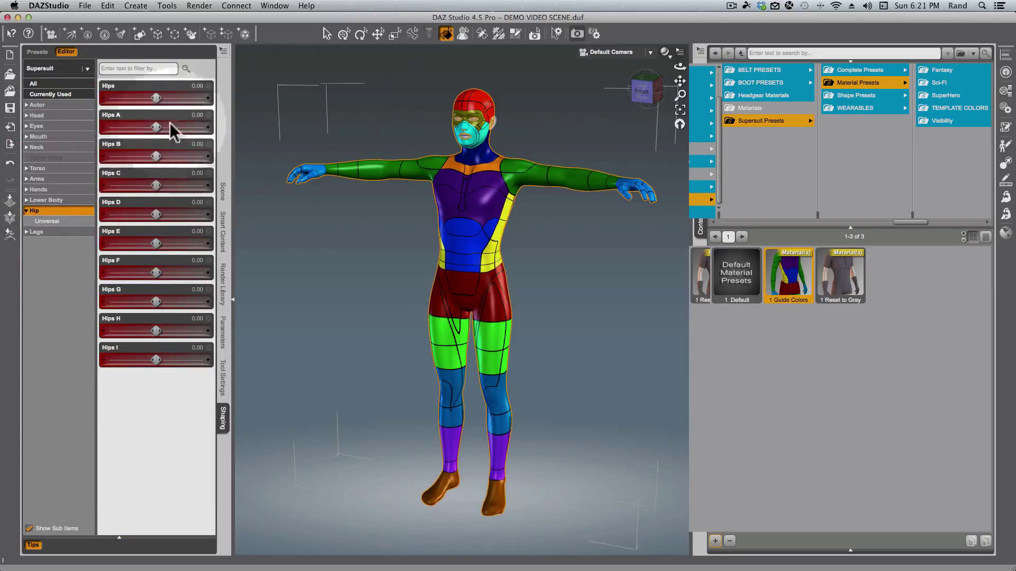
click(46, 200)
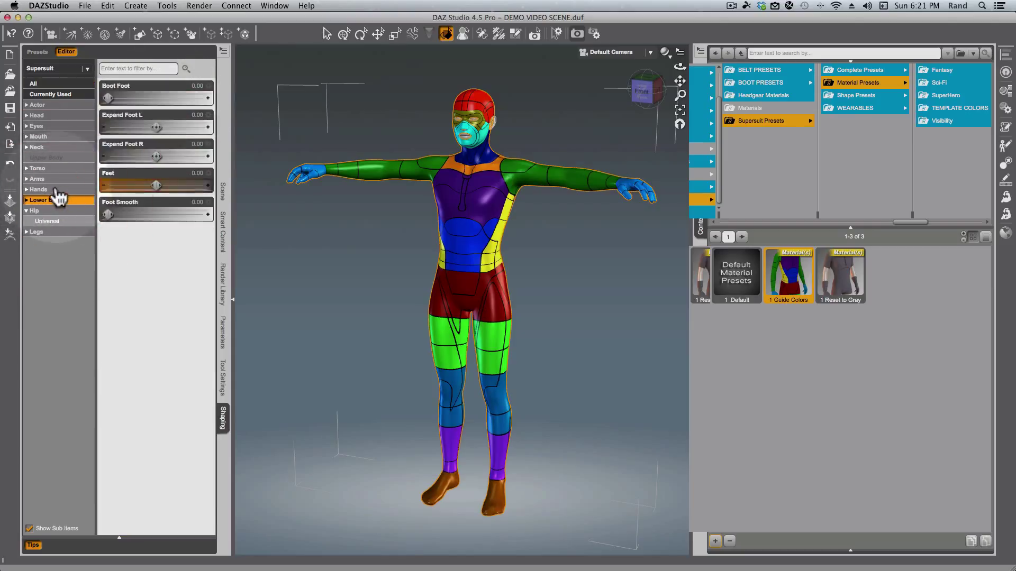
click(39, 189)
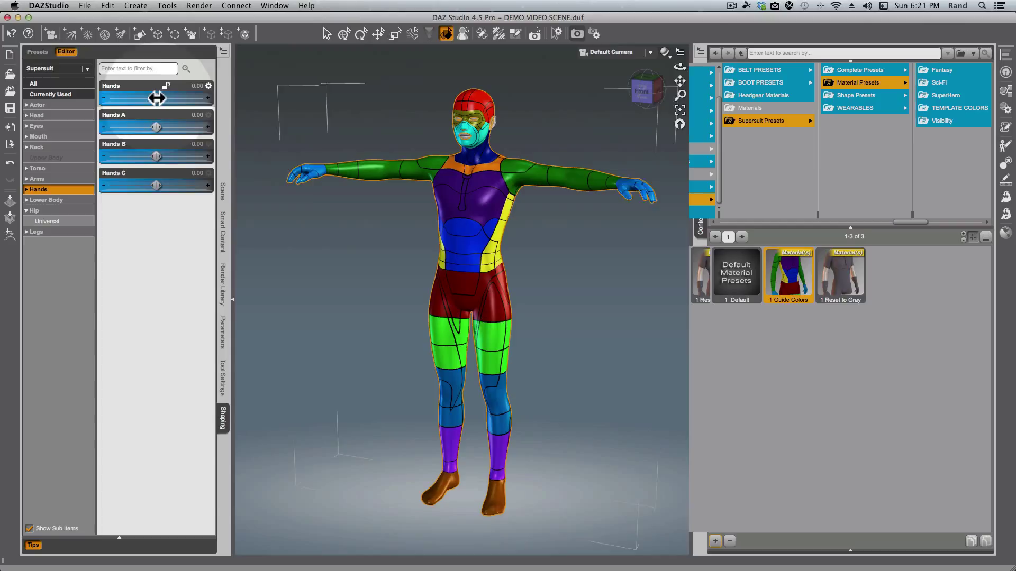
Step: Test the Hands morph slider briefly and return it to zero
drag(162, 98, 154, 98)
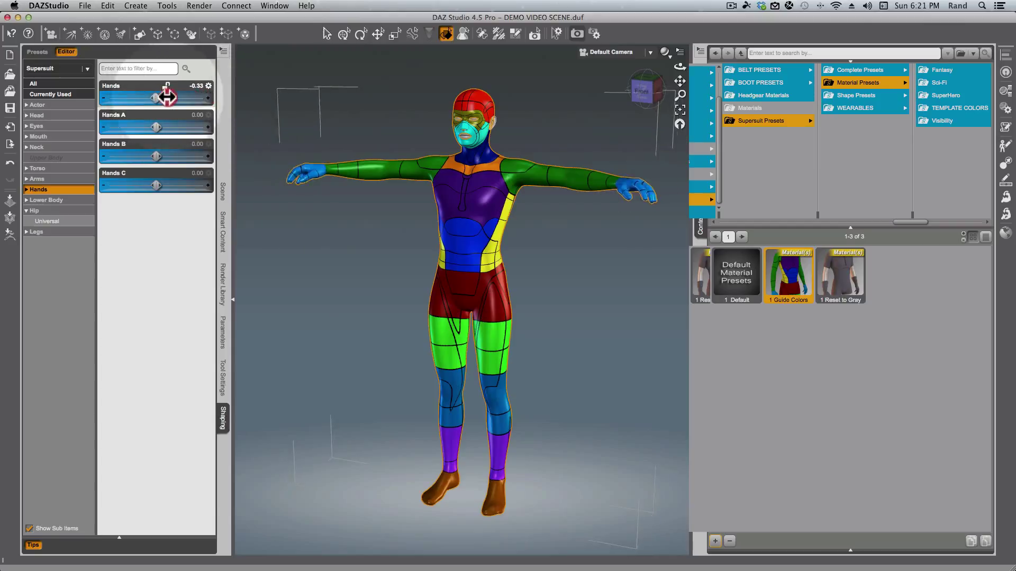
drag(159, 98, 175, 97)
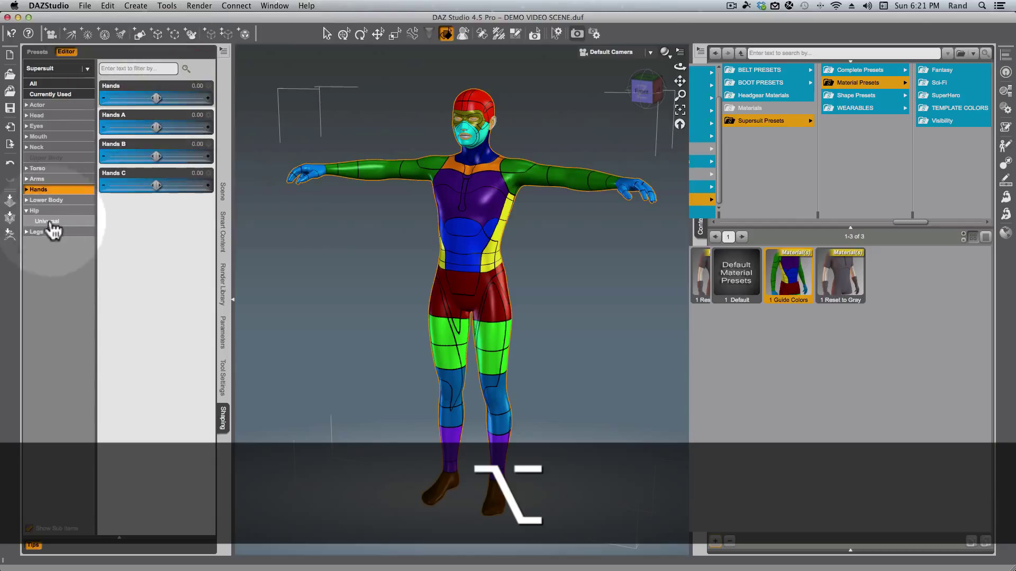
Step: Set the Hips morph to -20 so the suit's hip section flares out like a skirt
click(34, 210)
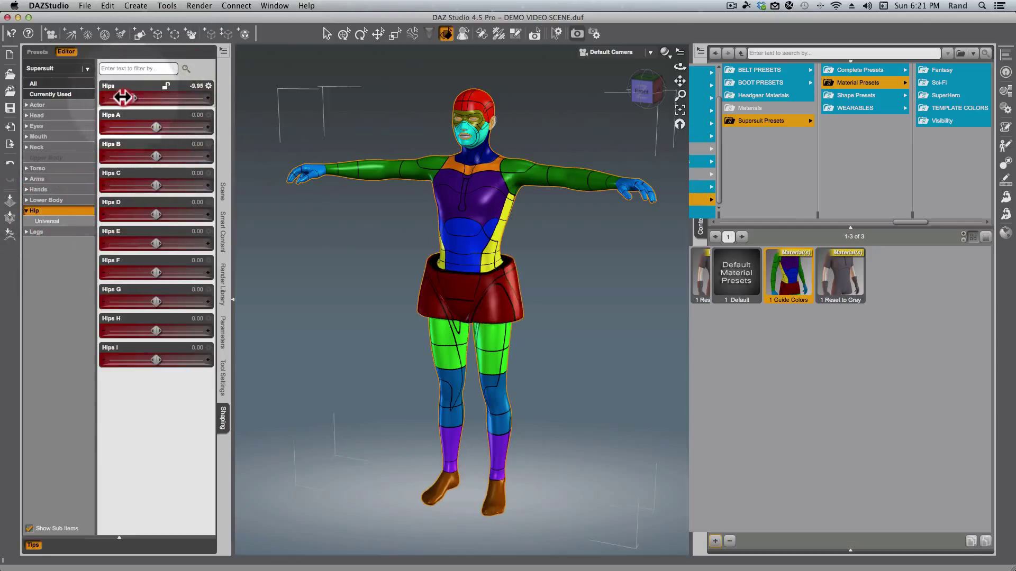
drag(137, 97, 128, 97)
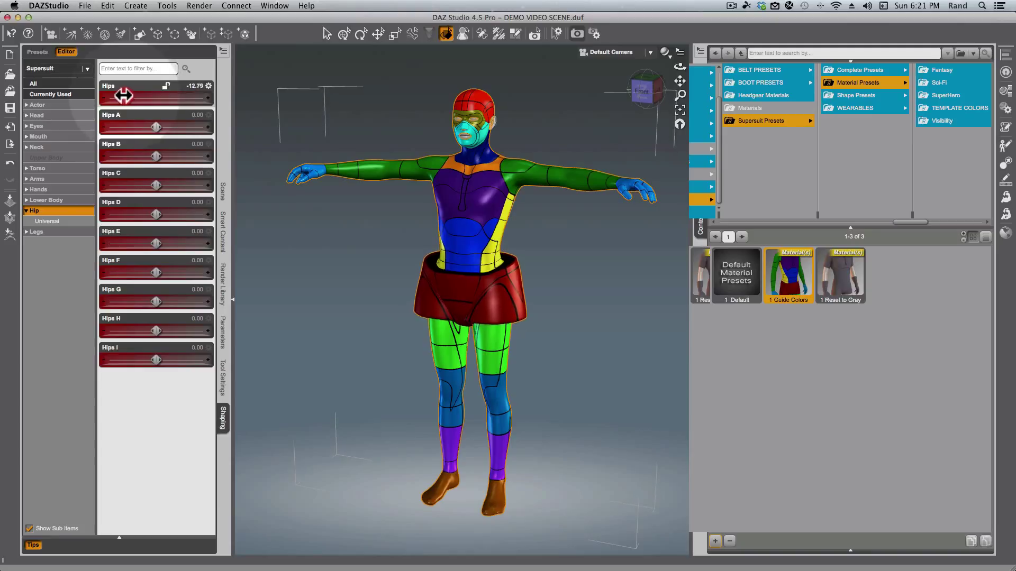
drag(129, 96, 100, 96)
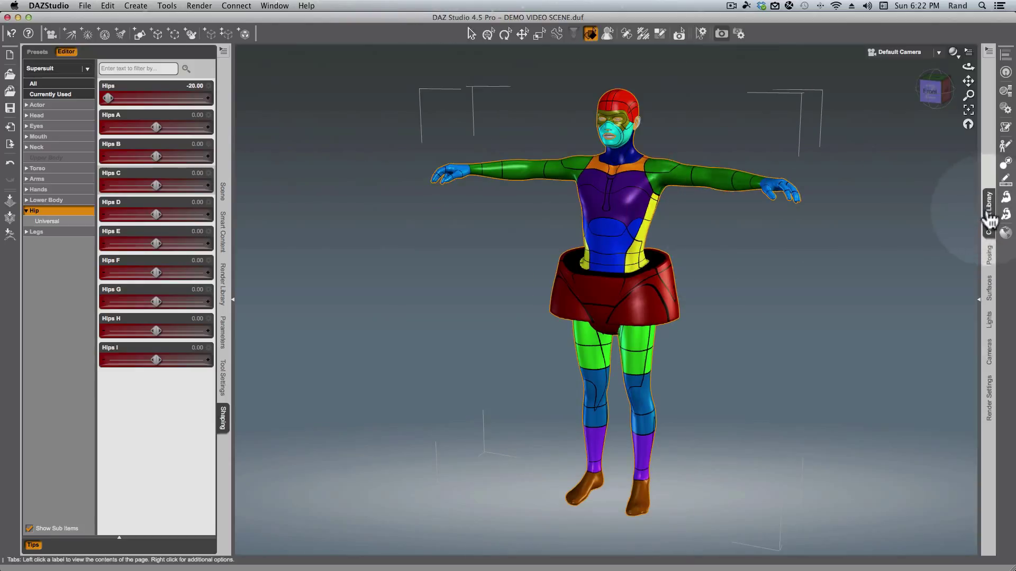
Step: Browse the Content Library to the Supersuit's Shape Presets > By Genre > Superhero folder
click(987, 201)
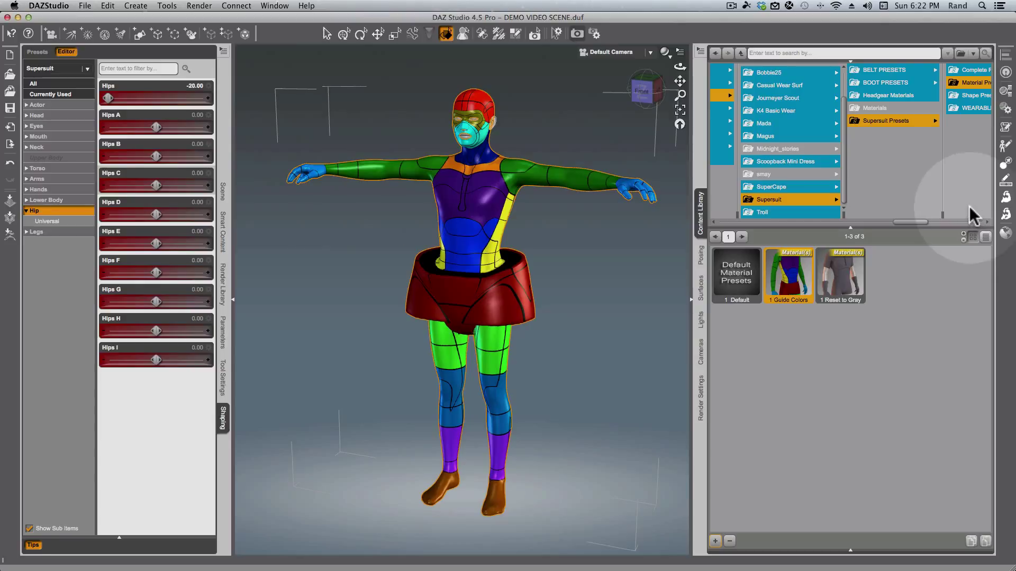
mouse_move(934, 219)
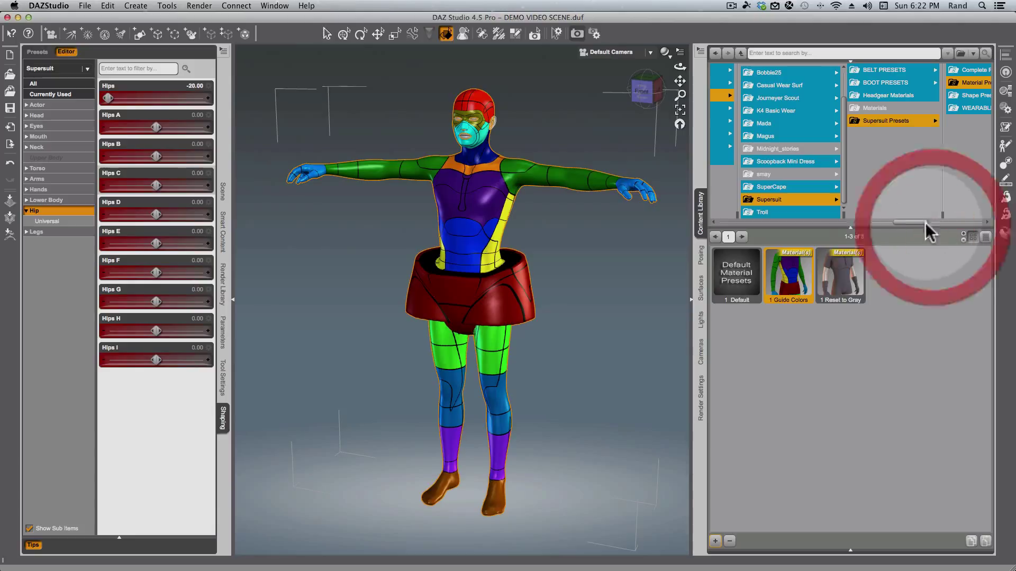
click(832, 95)
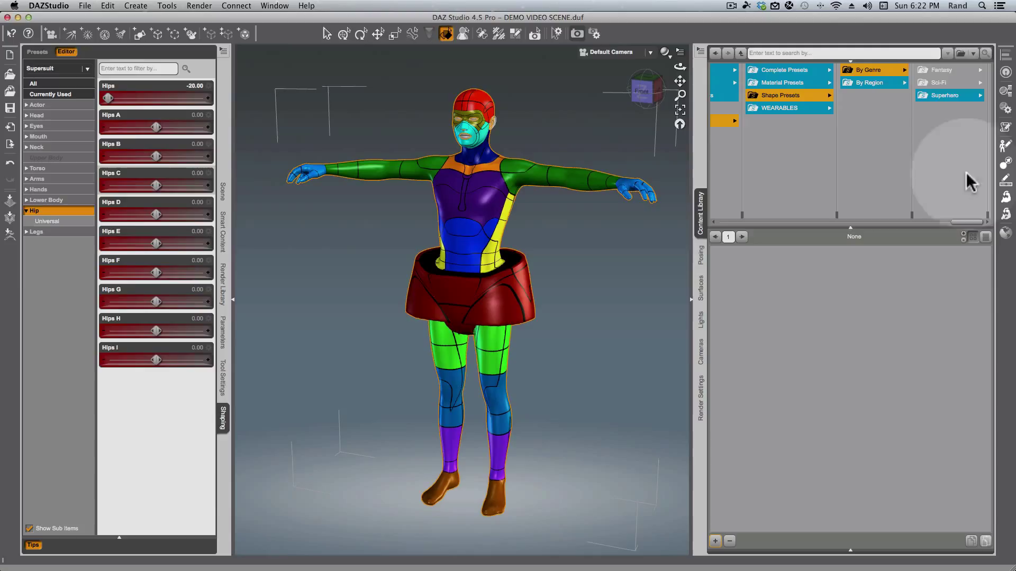
mouse_move(783, 74)
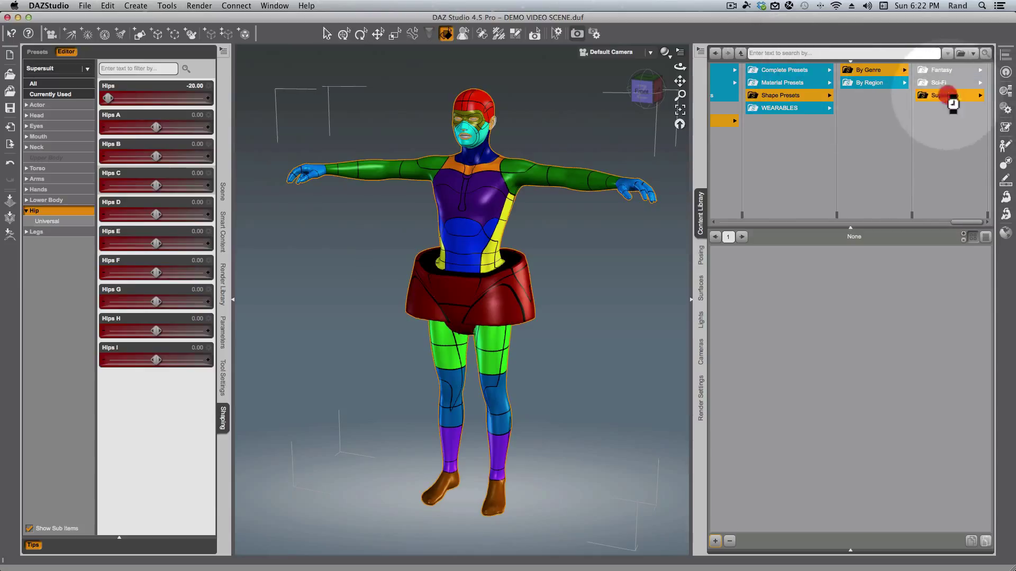
click(946, 95)
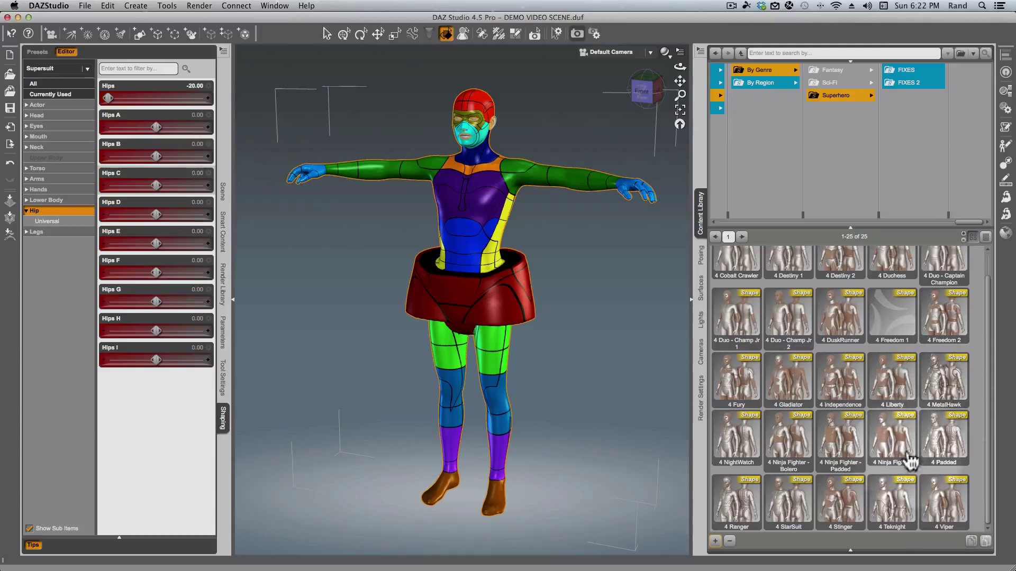
mouse_move(895, 512)
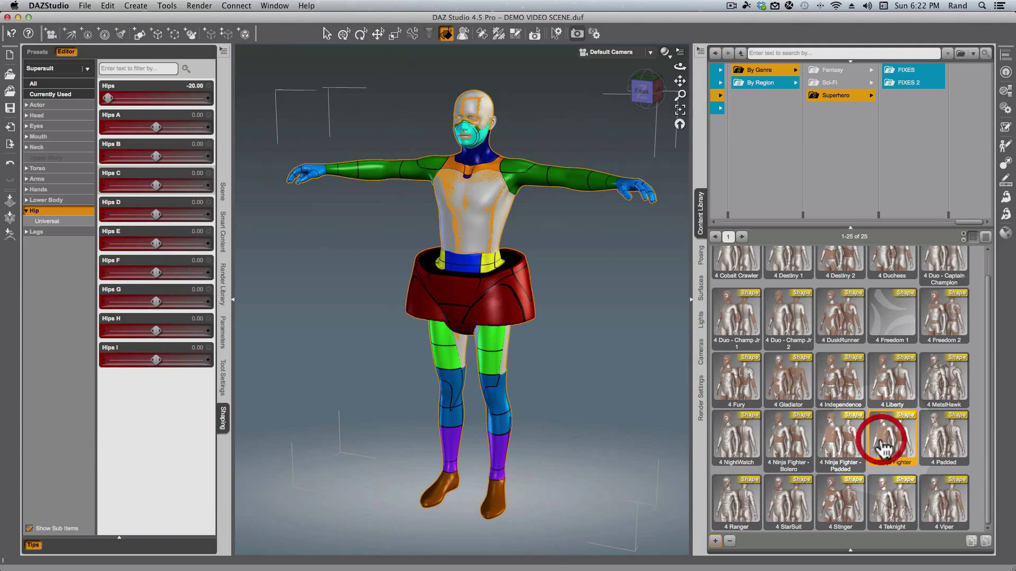
Step: Apply the Ninja Fighter, MetalHawk and finally Teknight shape presets to the suit
double_click(943, 378)
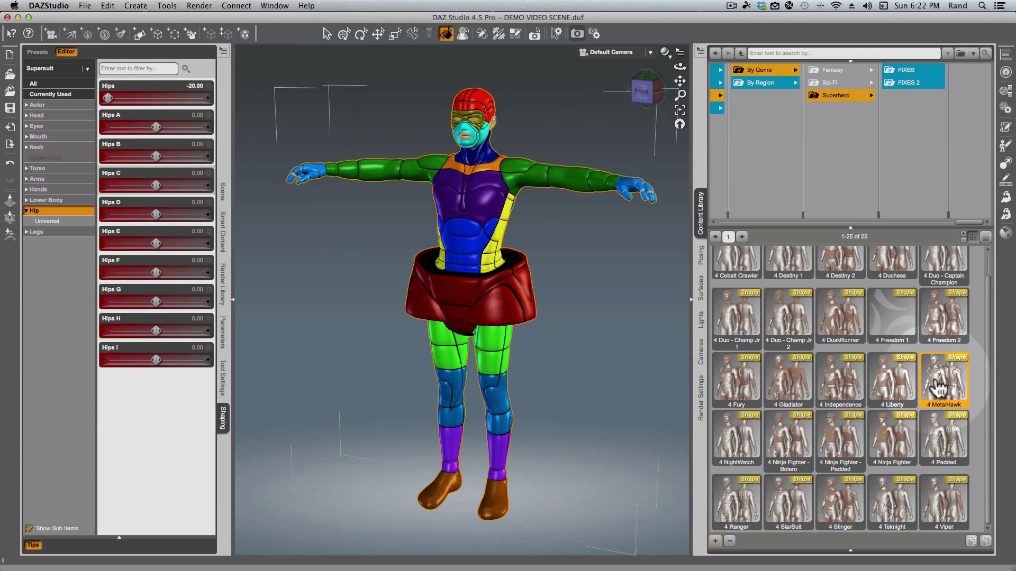
double_click(840, 380)
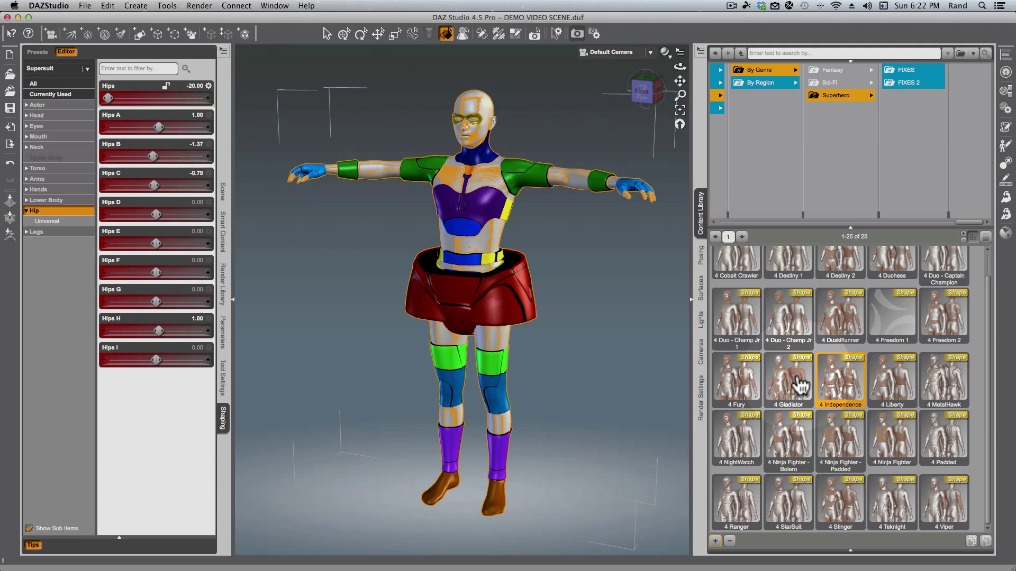
mouse_move(895, 518)
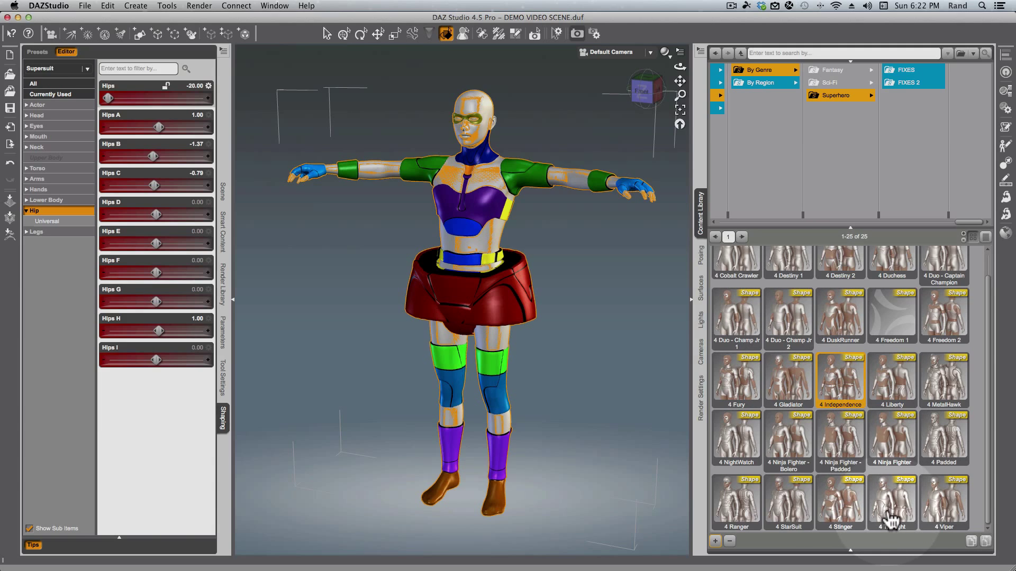
double_click(892, 502)
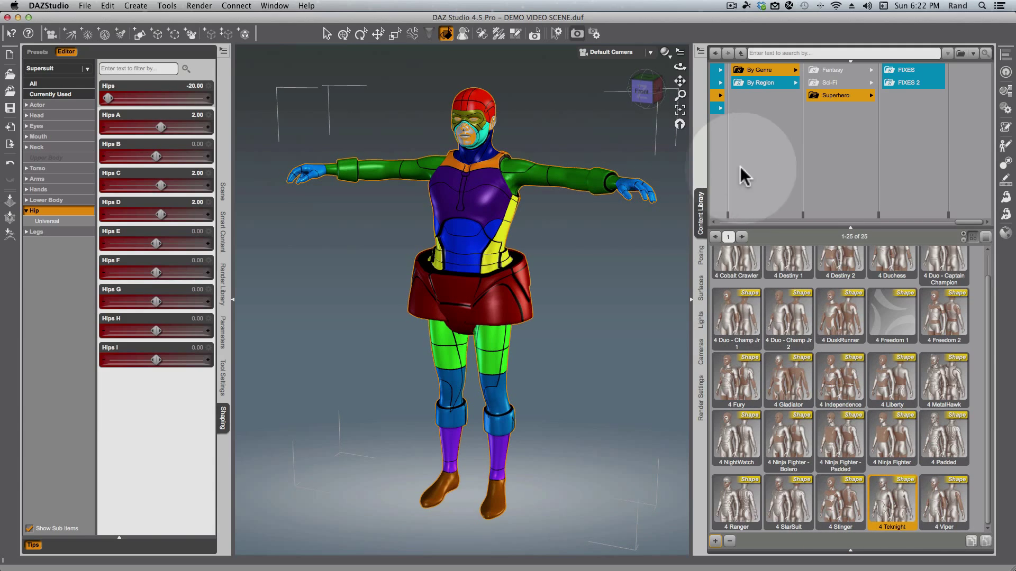
Step: Give all Supersuit surfaces a single solid blue diffuse colour in place of the guide colours
click(703, 293)
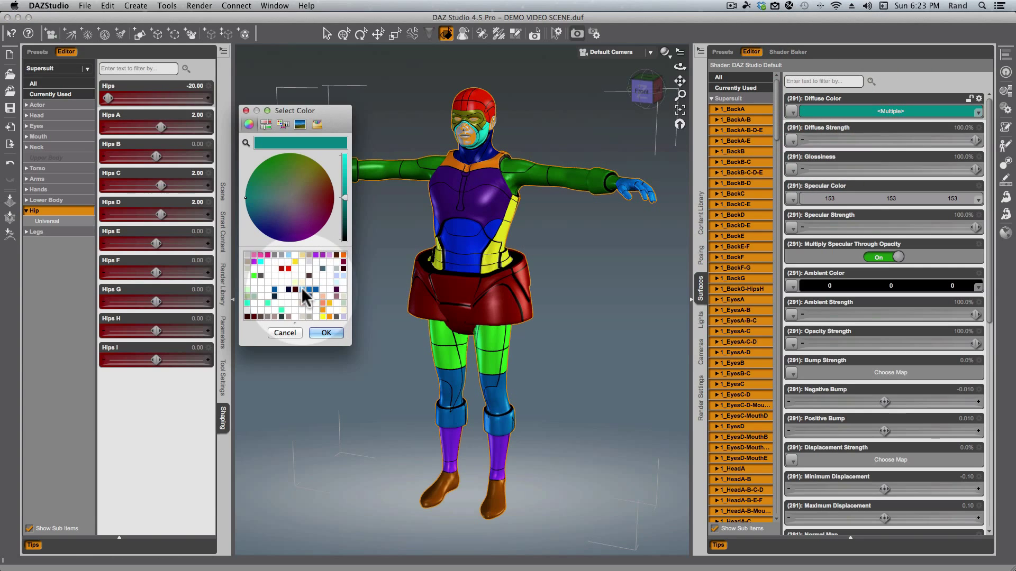
click(326, 332)
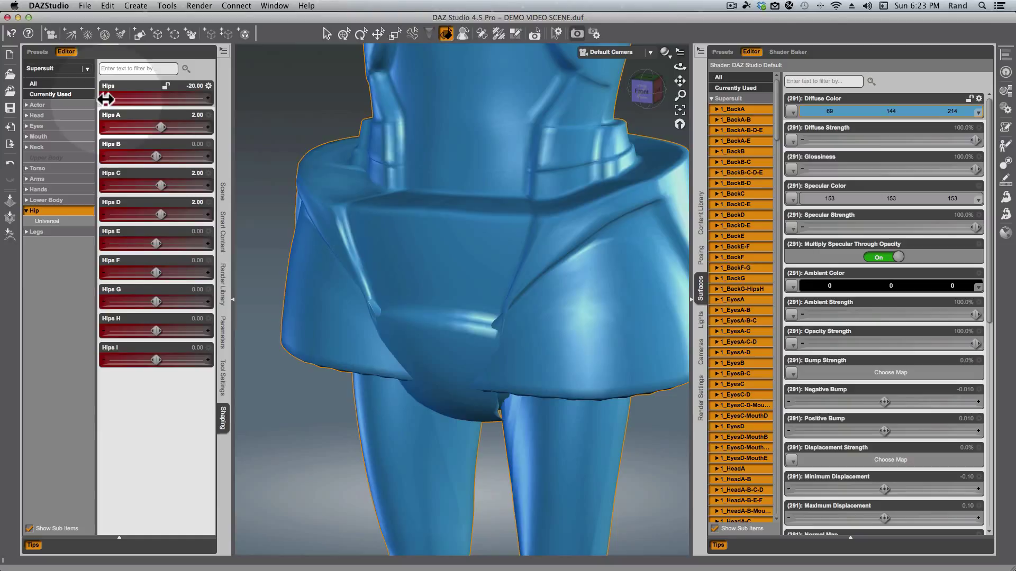
Step: Adjust the Hips morph from -20 up to -2.00 so the suit sits smoothly at the hips
drag(104, 97, 141, 97)
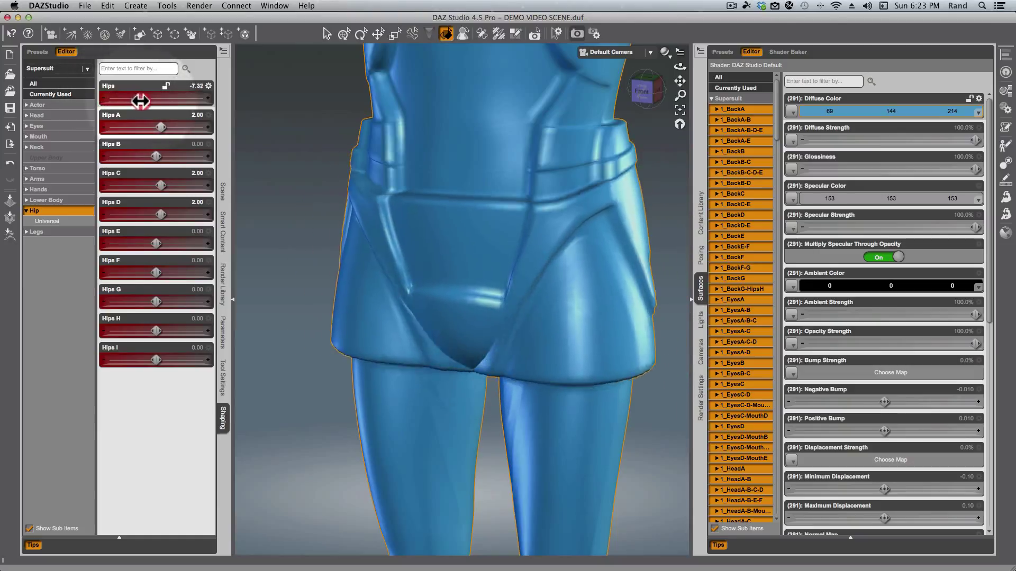
drag(141, 103, 156, 103)
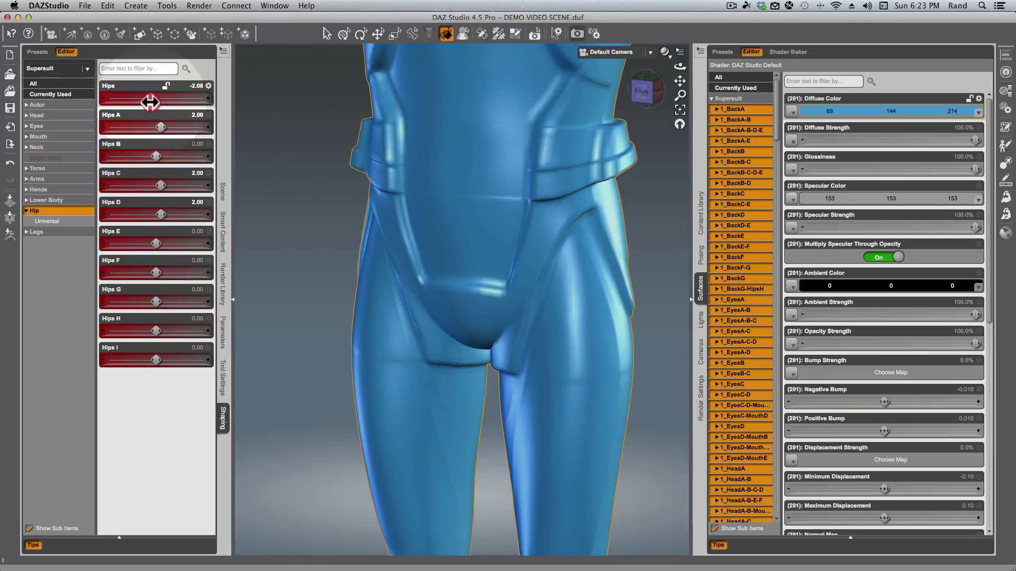
drag(126, 97, 195, 97)
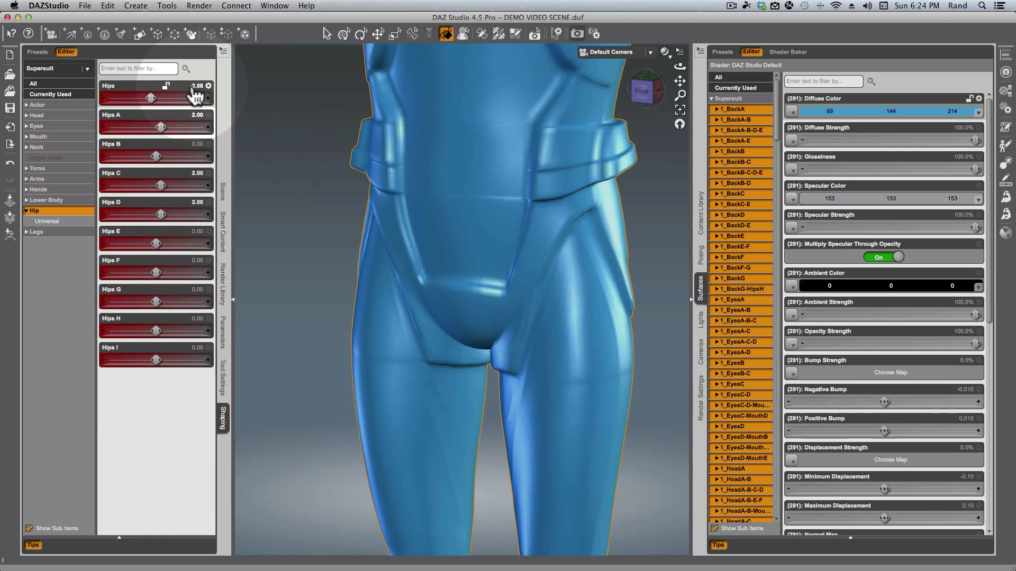
drag(189, 97, 152, 98)
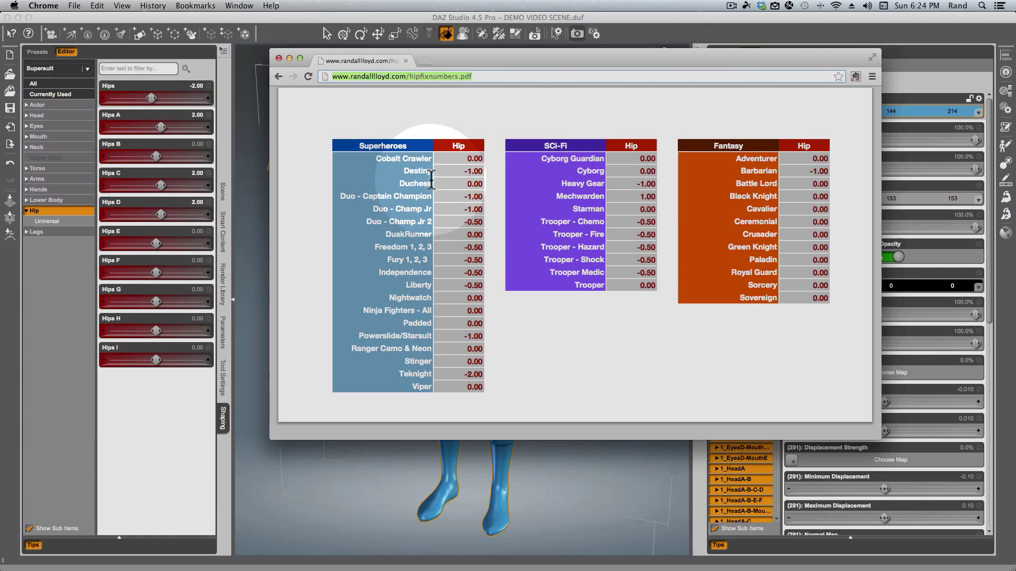
mouse_move(540, 69)
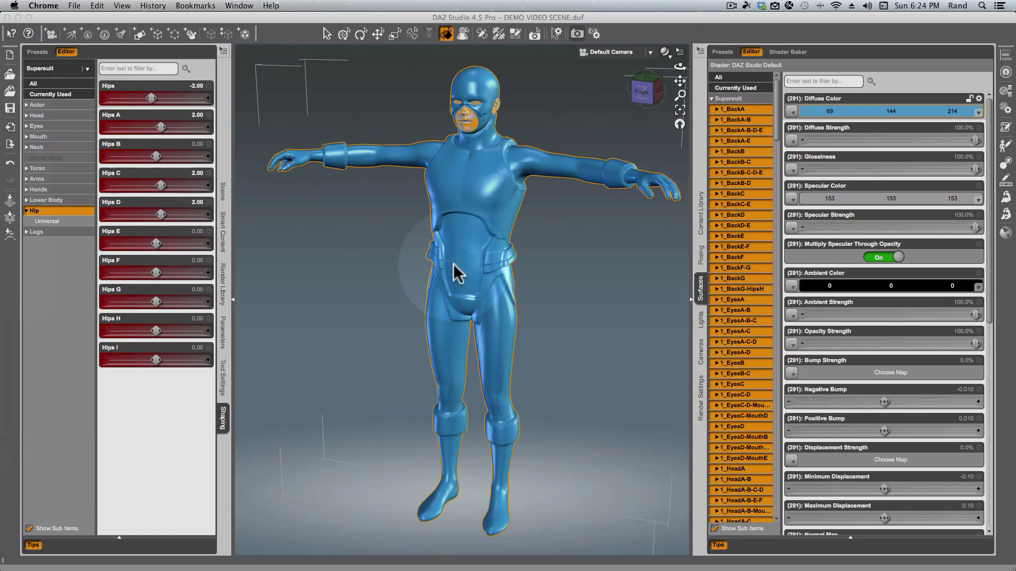
mouse_move(486, 311)
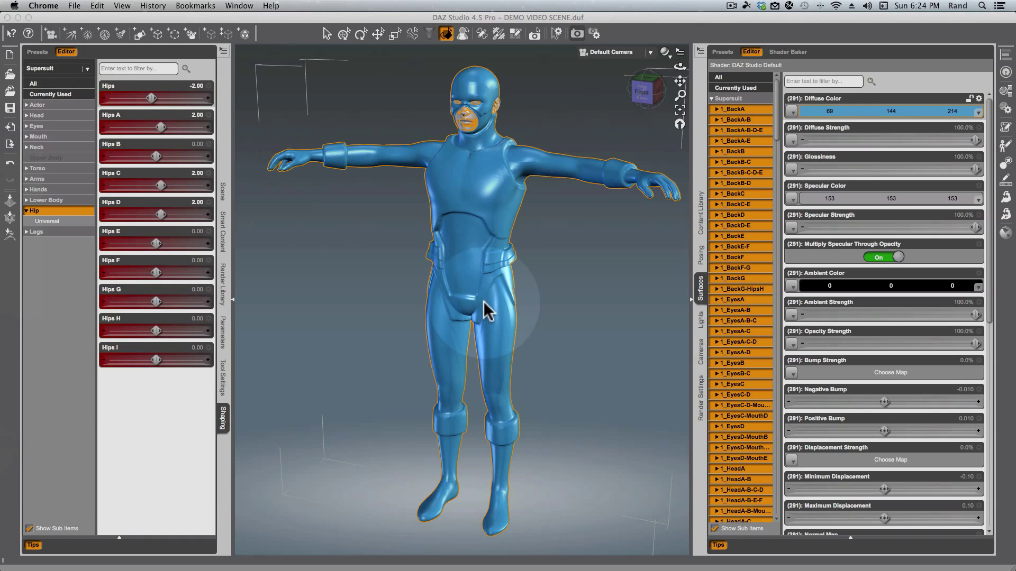
mouse_move(492, 323)
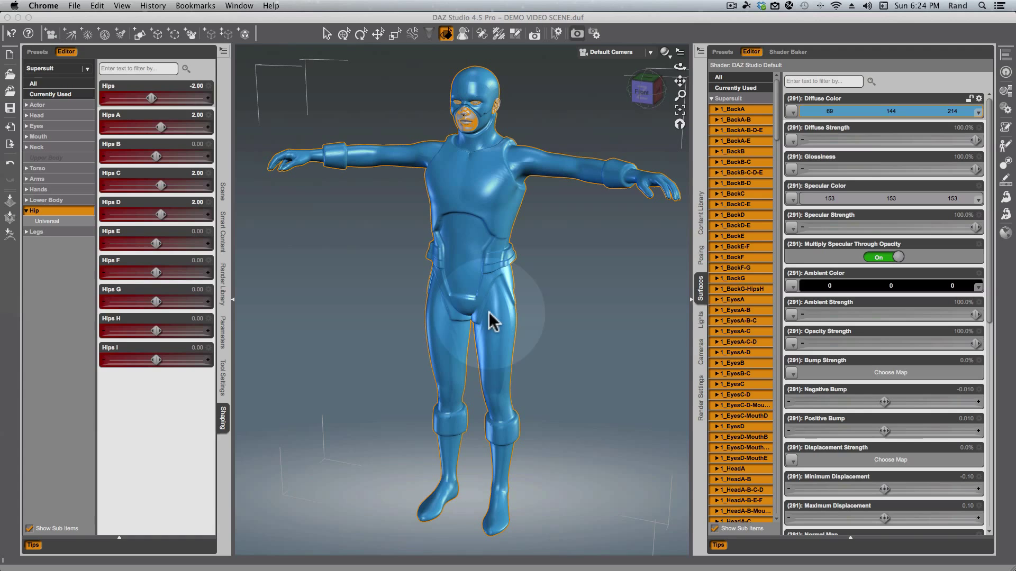
mouse_move(703, 223)
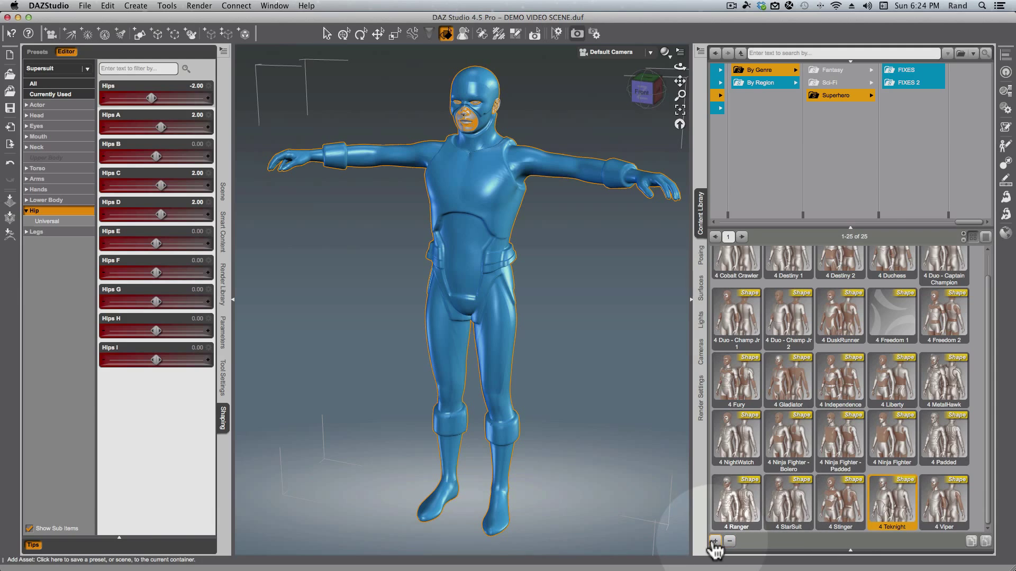
Step: Start File > Save As > Shaping Preset for the suit's current hip shape
click(84, 5)
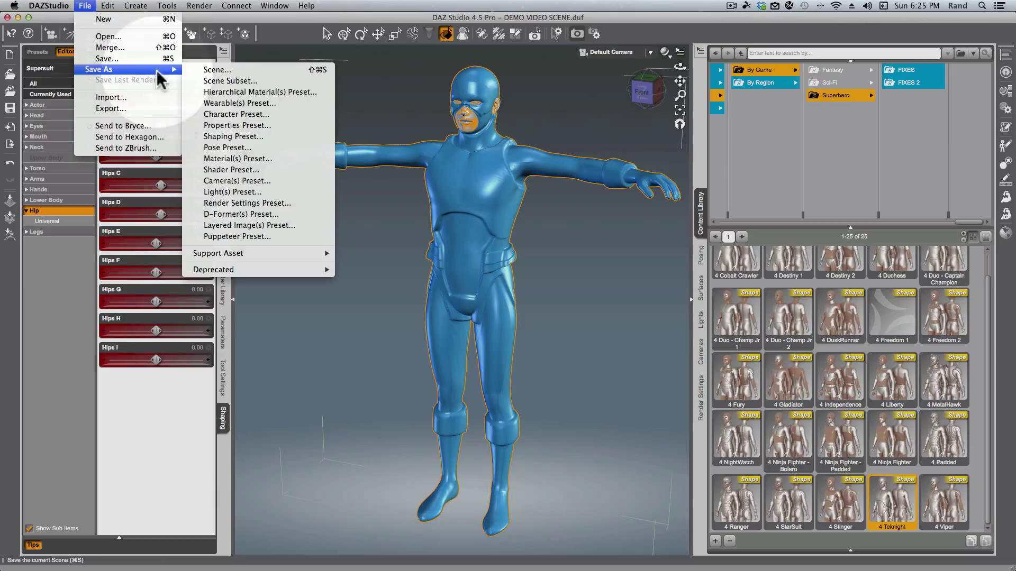
mouse_move(228, 148)
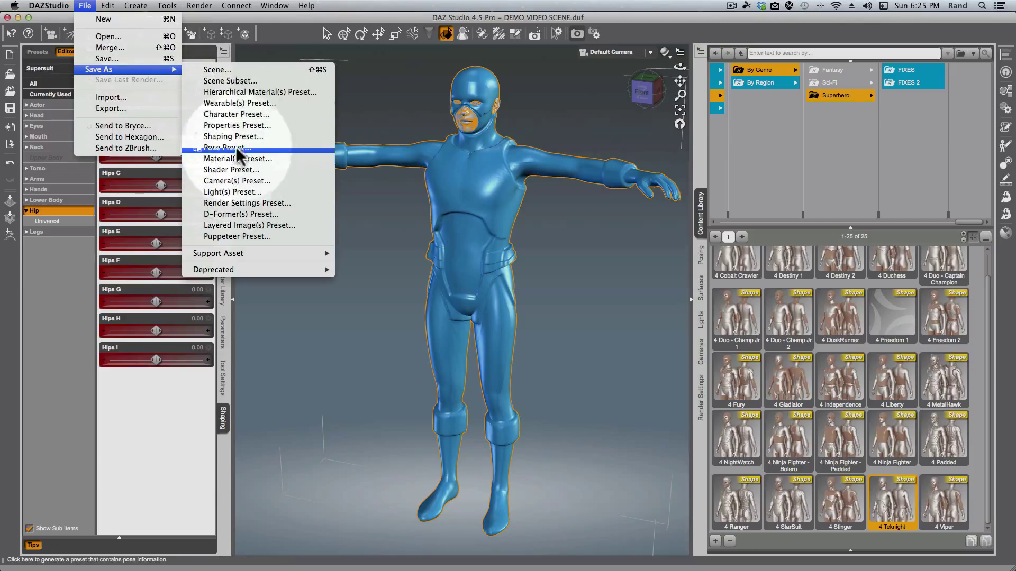
click(231, 149)
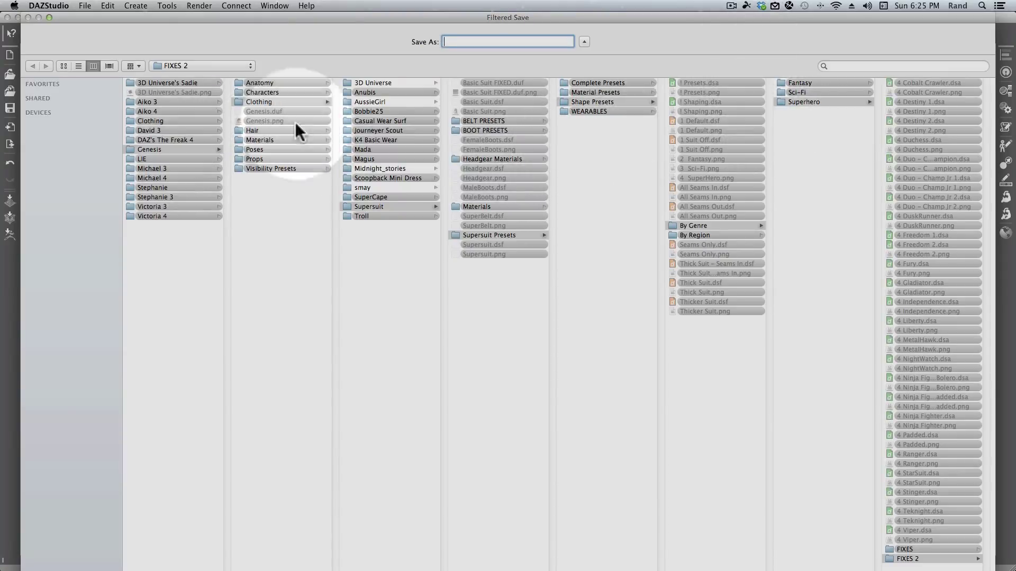
mouse_move(693, 232)
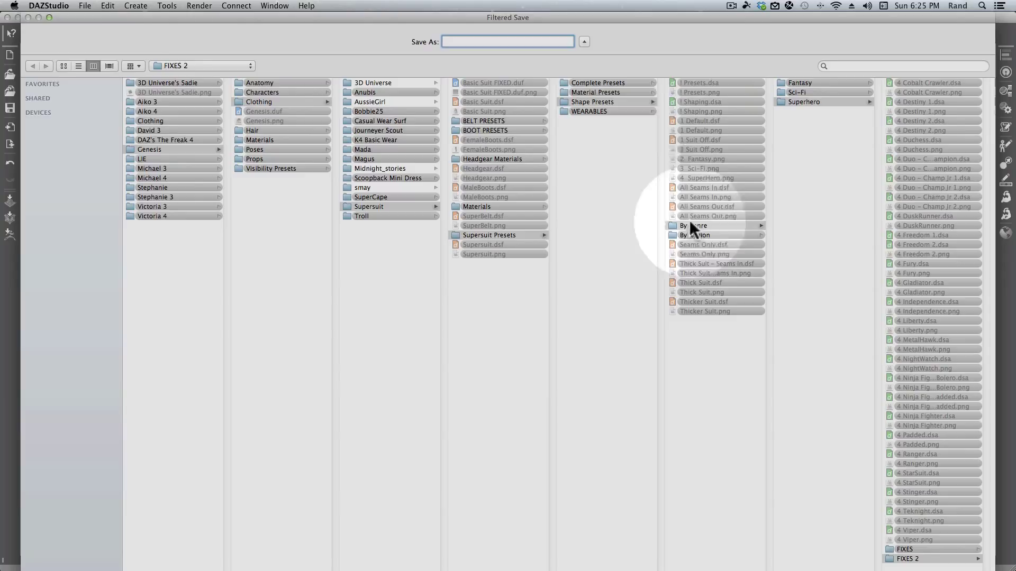
Step: Browse Shape Presets > By Genre > SuperHero and choose the FIXES folder as destination
click(592, 101)
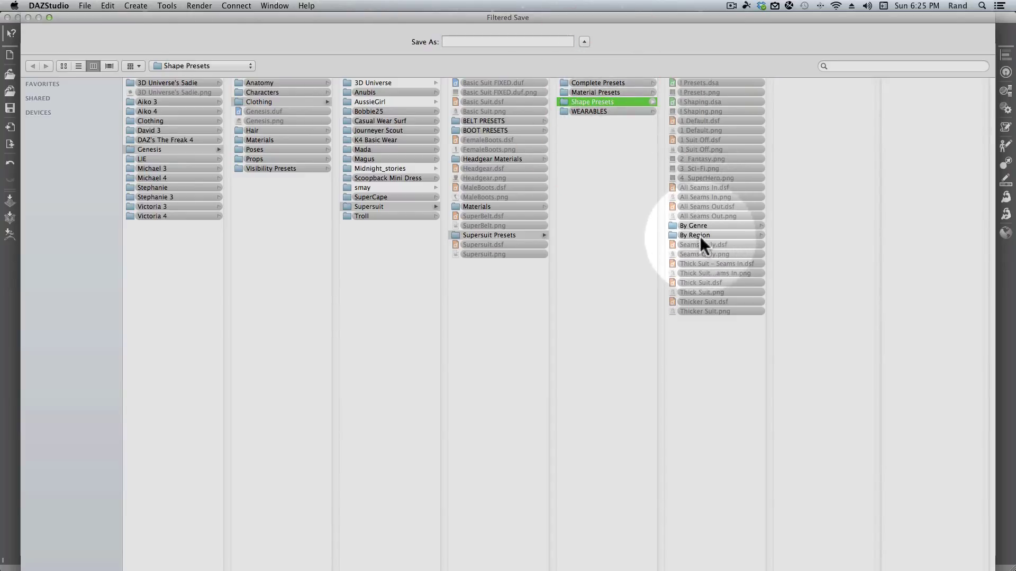
click(693, 225)
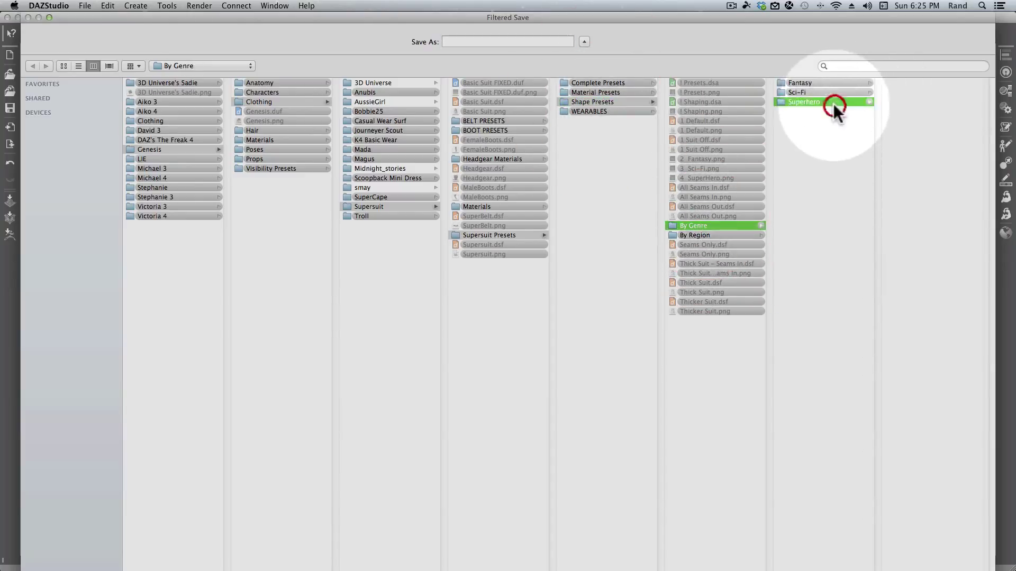
click(804, 101)
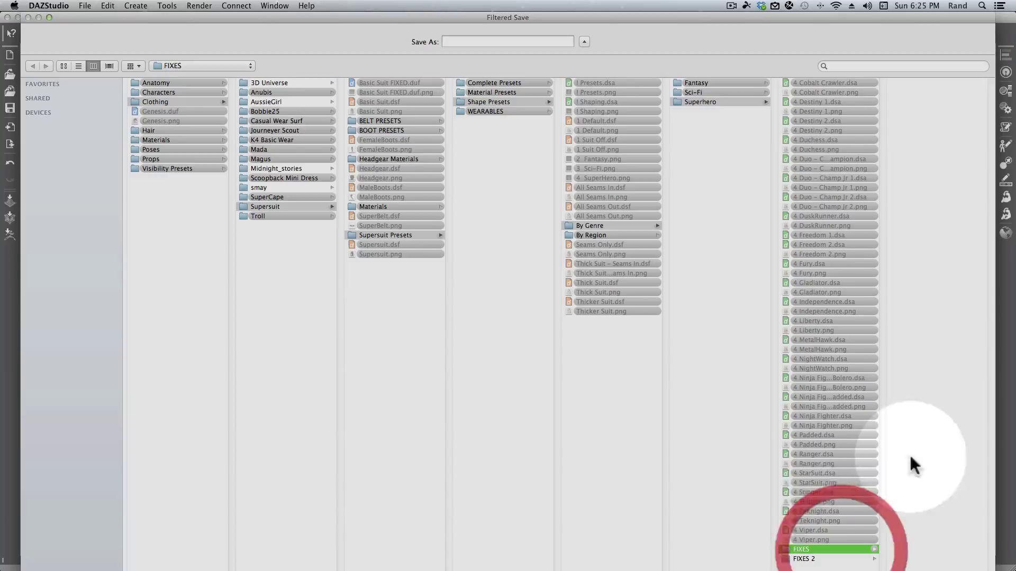
click(801, 549)
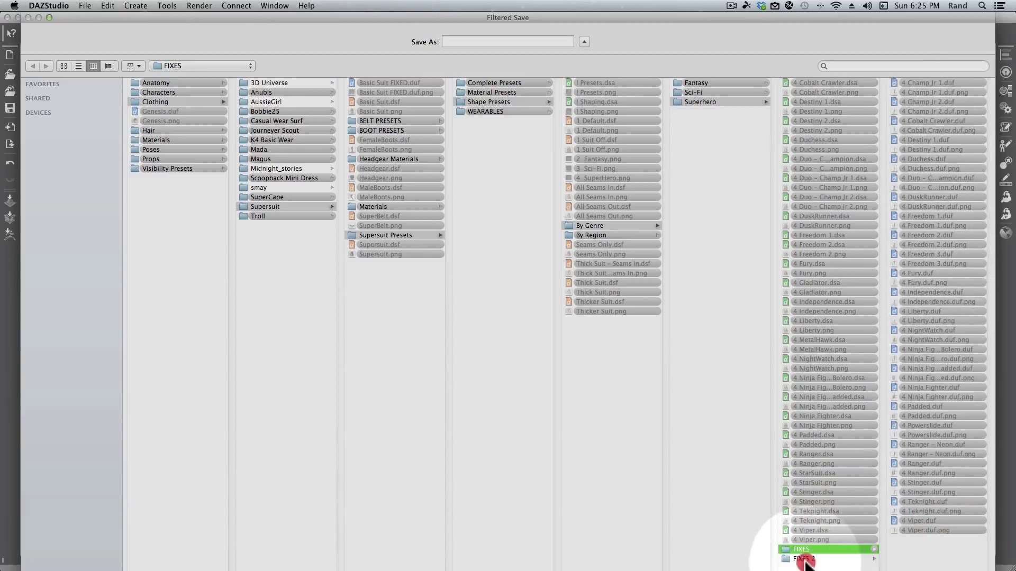
click(803, 558)
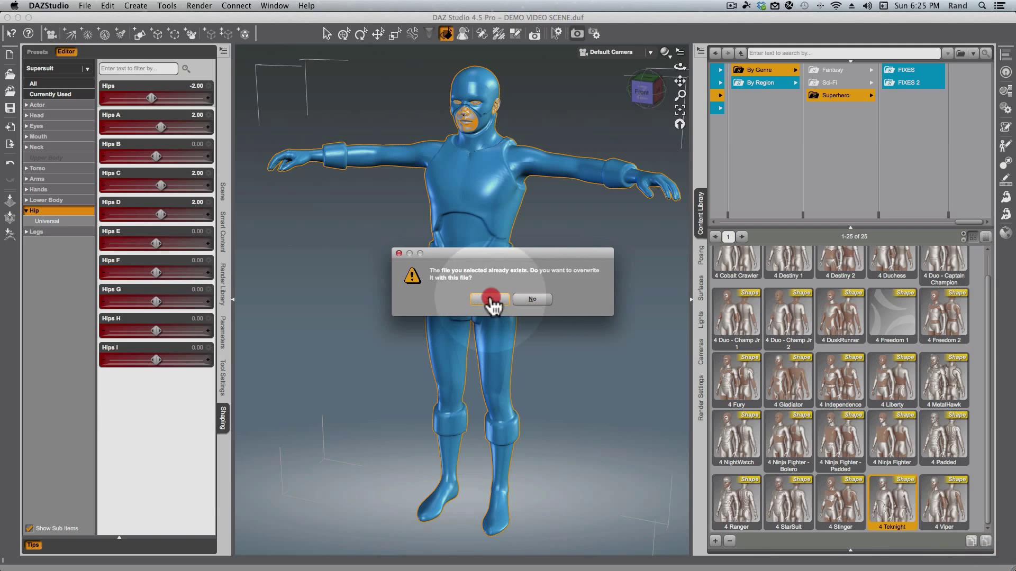
Step: Overwrite the existing preset file and accept the shaping preset save options
click(490, 298)
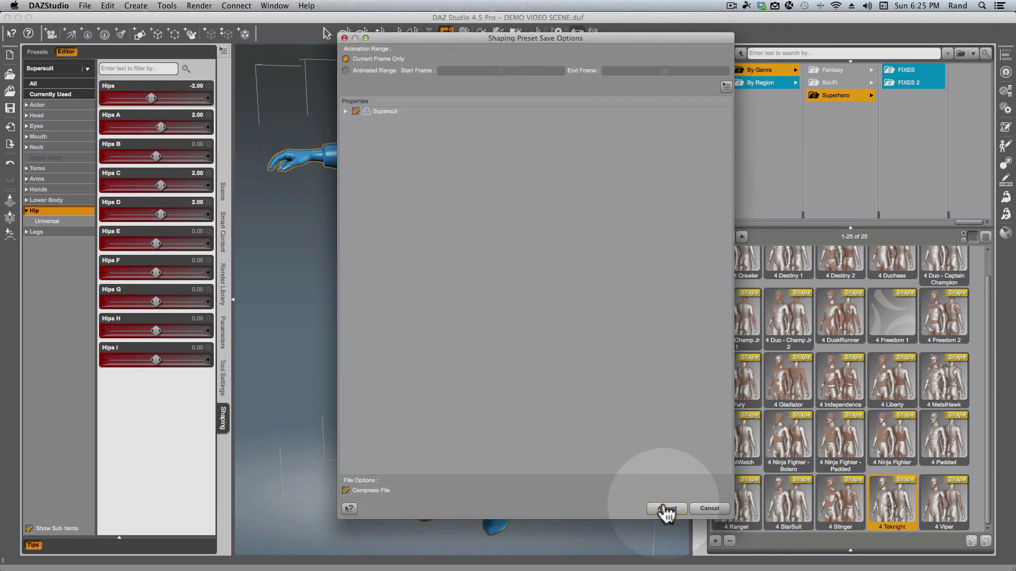
click(665, 509)
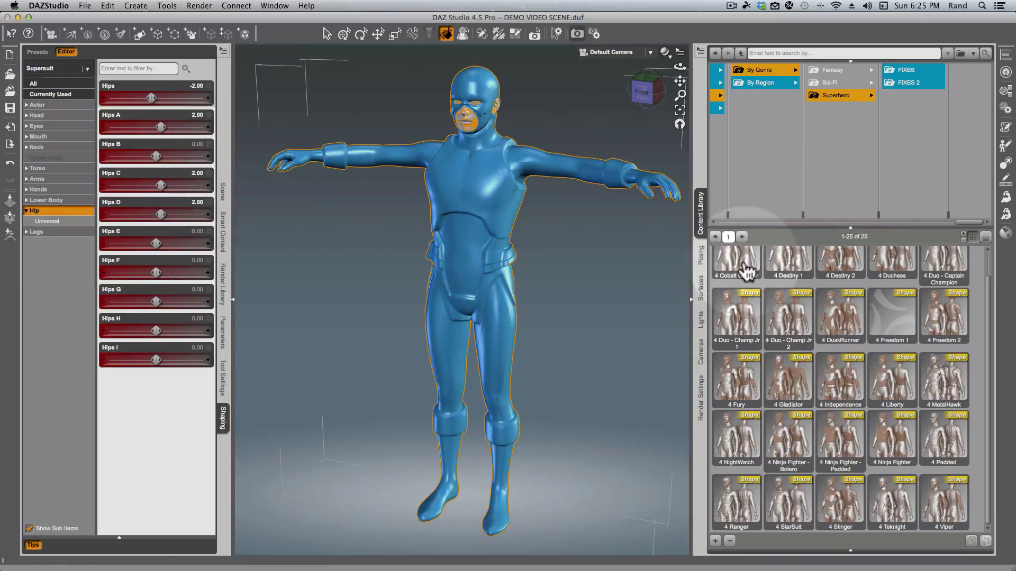
Step: Apply Cobalt Crawler to re-flare the hips, then apply the saved Teknight fix preset
double_click(735, 262)
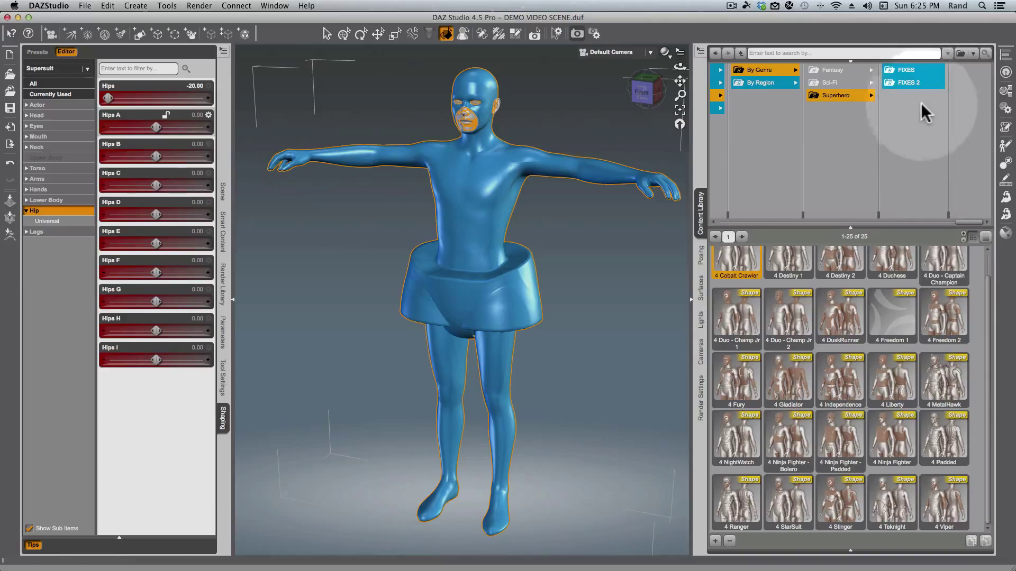
click(908, 82)
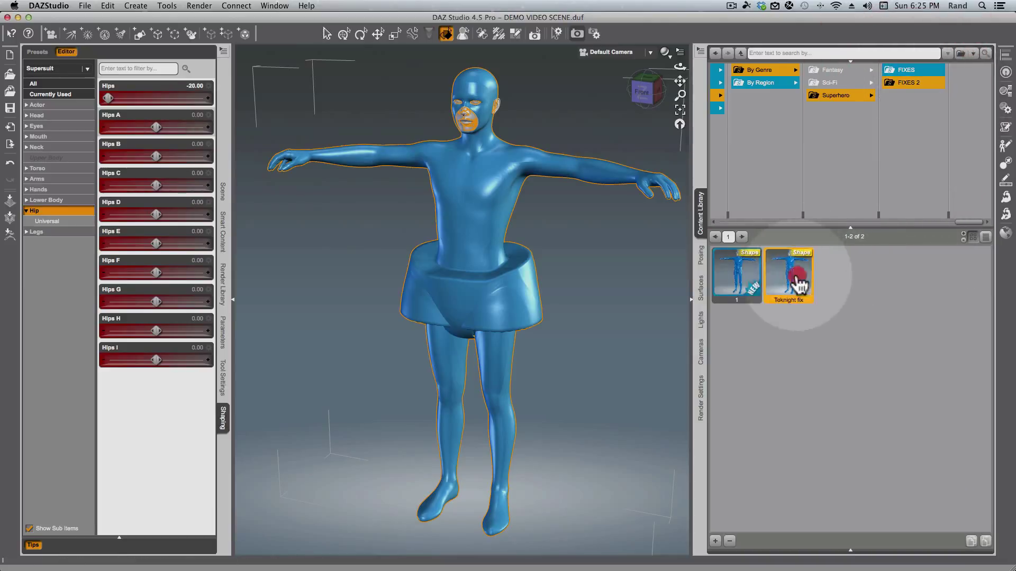
double_click(790, 275)
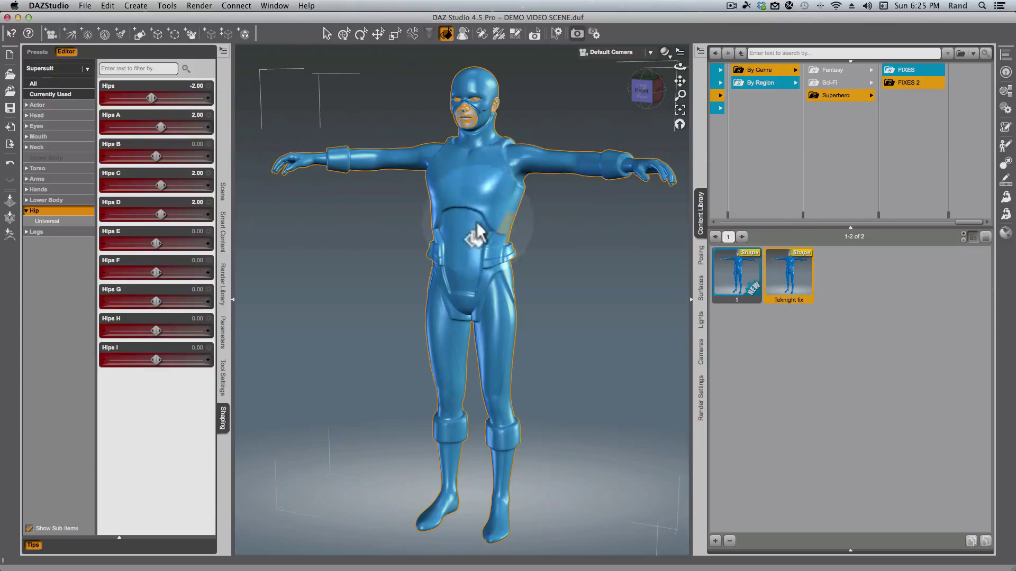
mouse_move(543, 273)
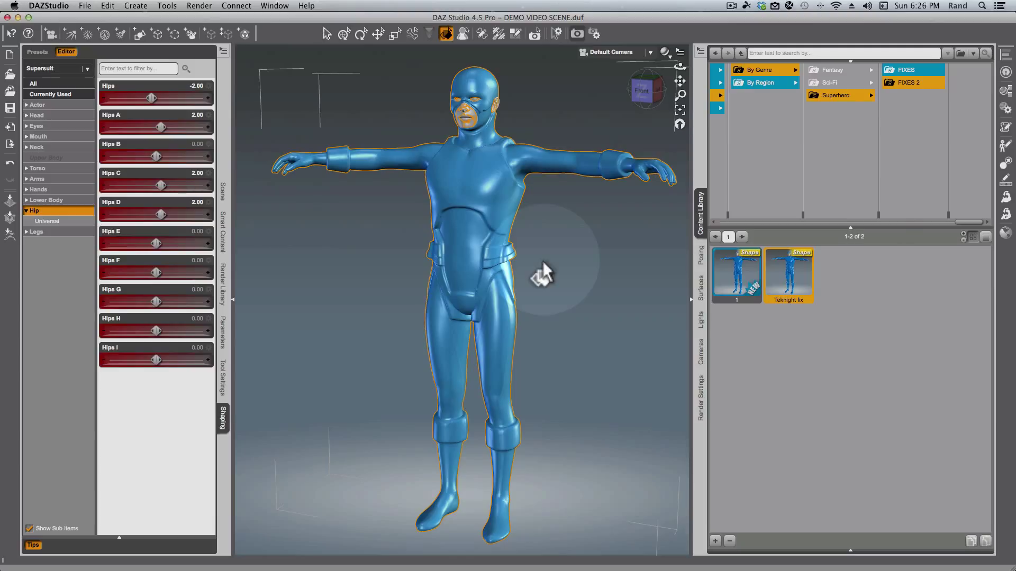
mouse_move(850, 229)
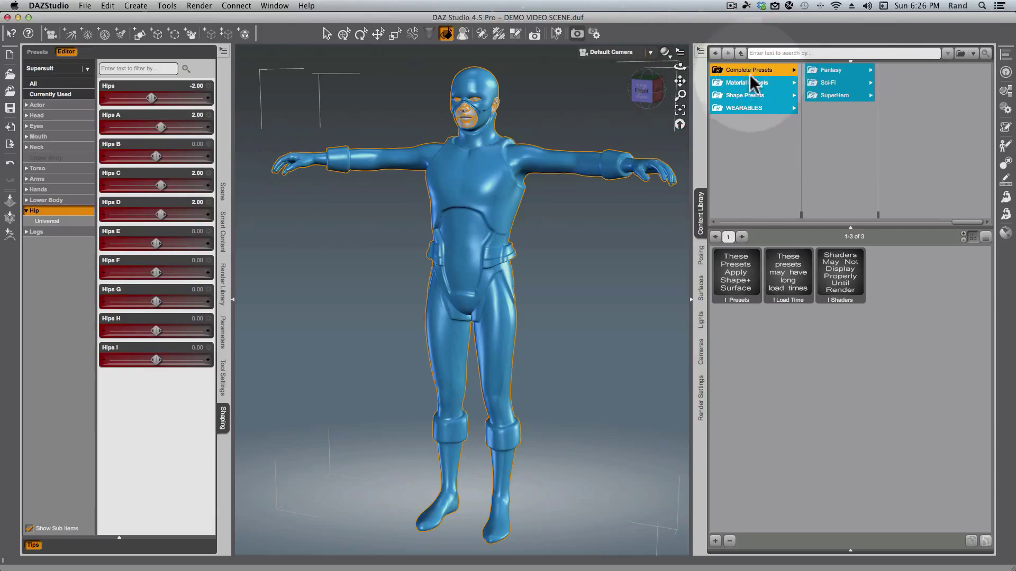
Step: Browse the Complete Presets collection down to the Superhero presets and FIXES folder
click(836, 95)
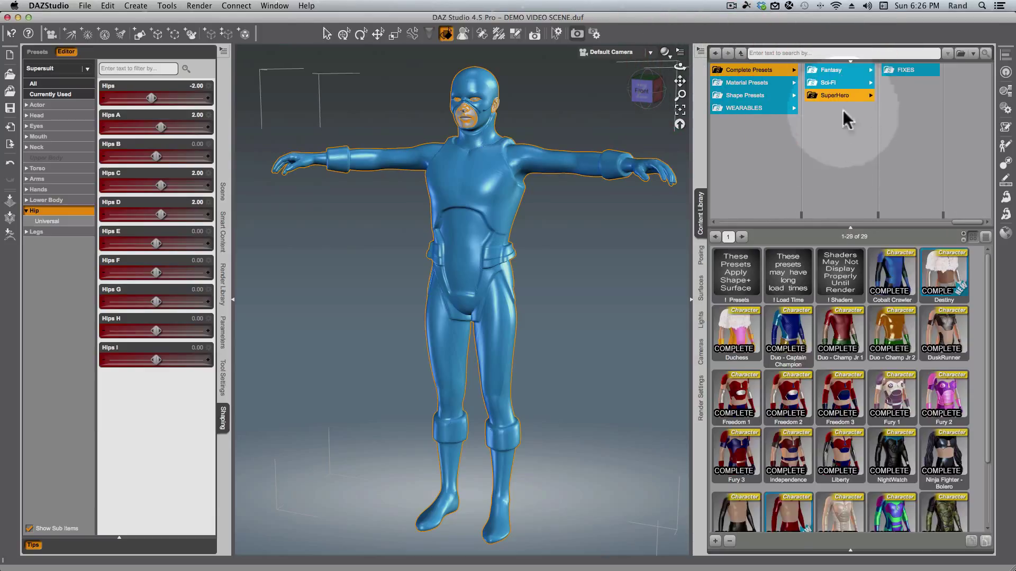
scroll(down, 3)
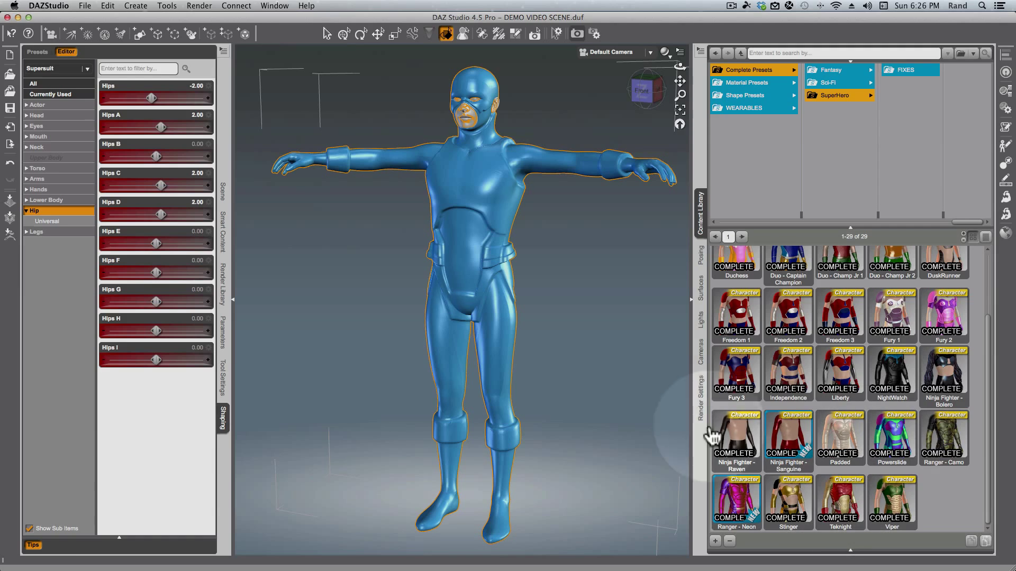
mouse_move(787, 342)
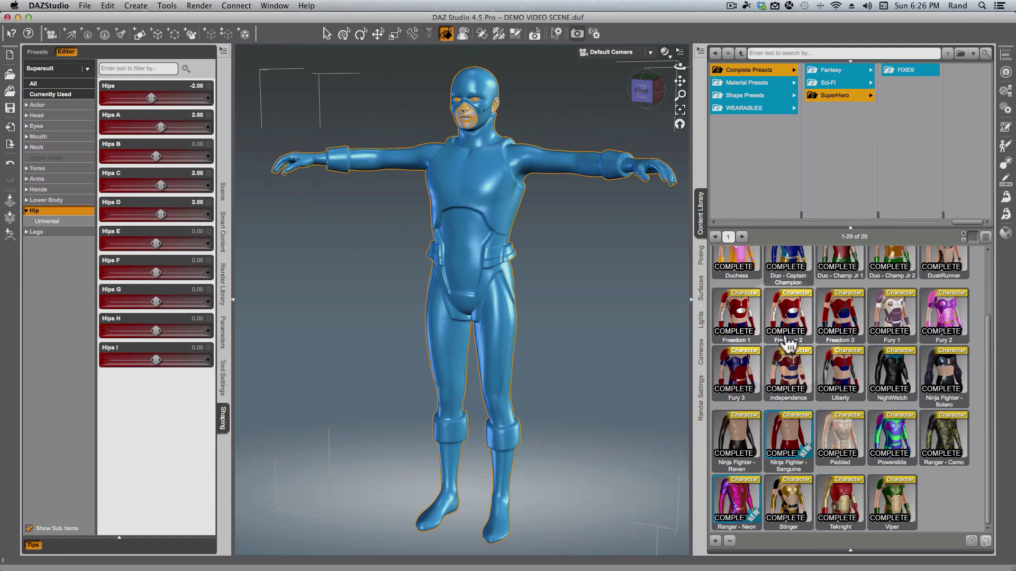
mouse_move(812, 399)
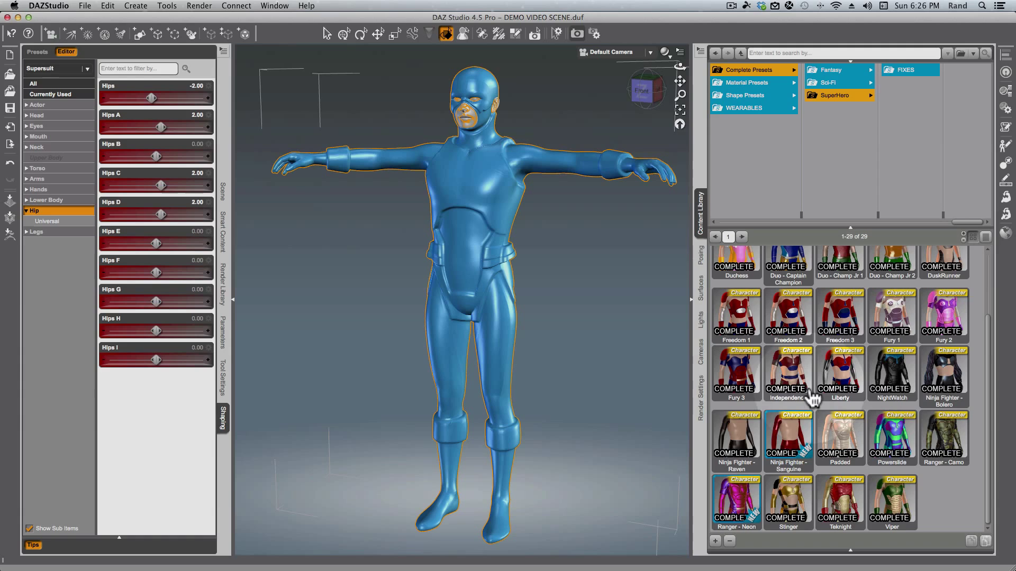
mouse_move(821, 392)
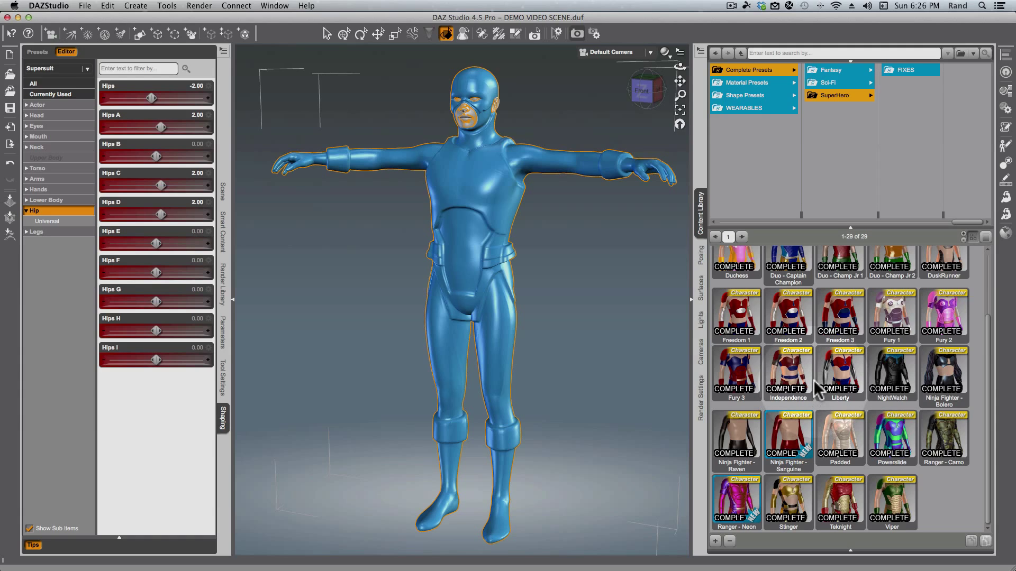
mouse_move(806, 405)
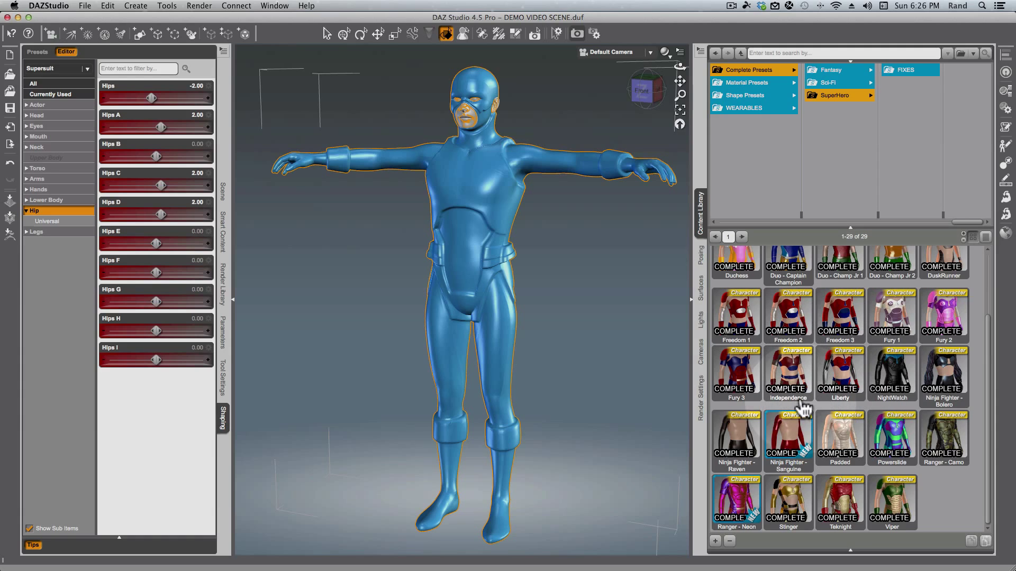
mouse_move(833, 412)
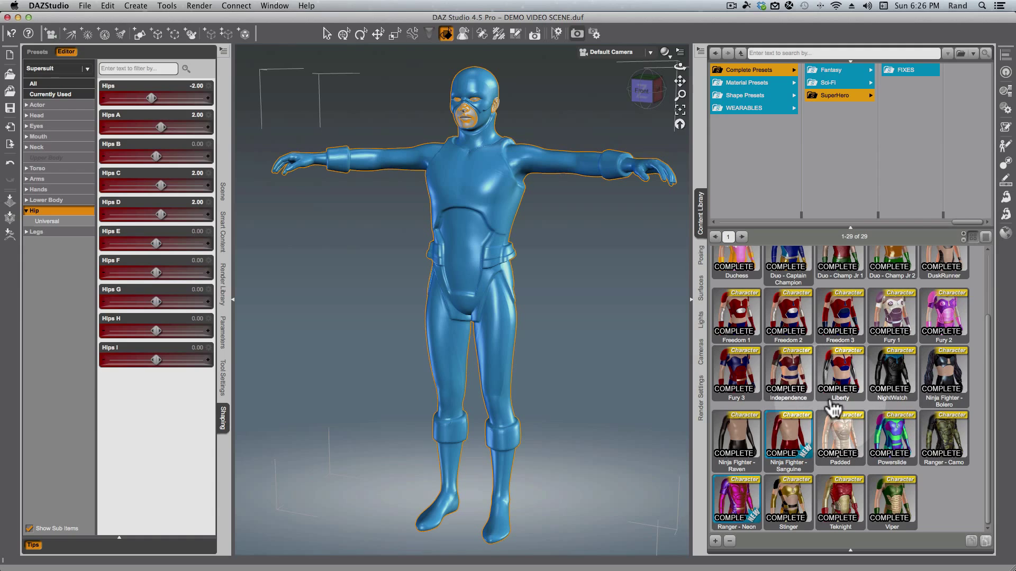
mouse_move(906, 280)
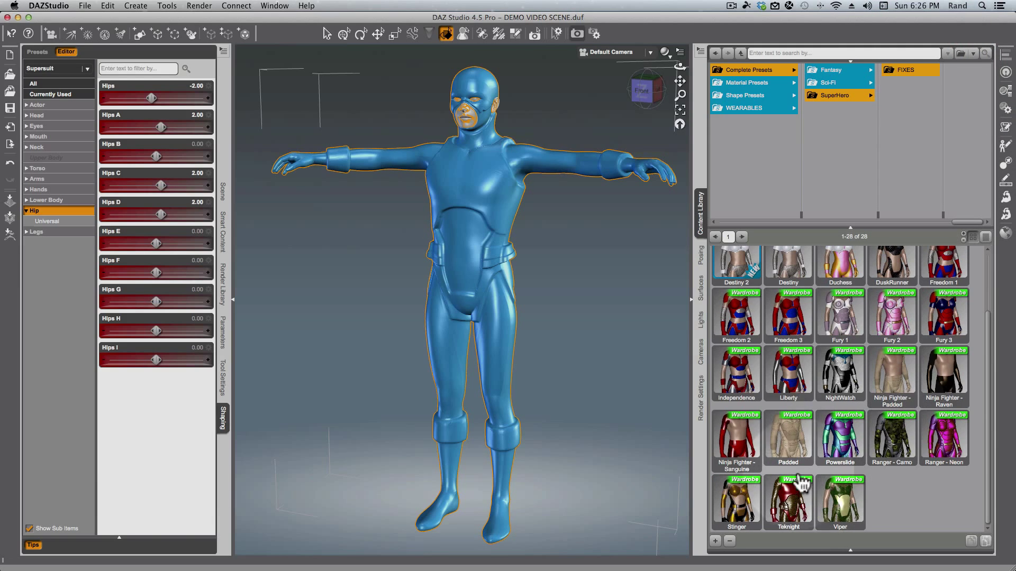
mouse_move(833, 526)
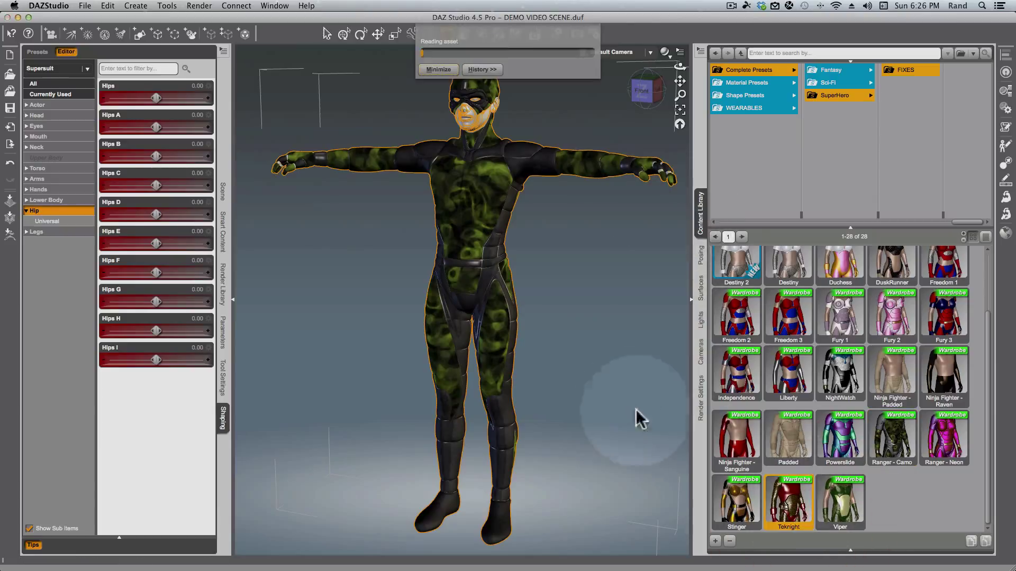
mouse_move(631, 409)
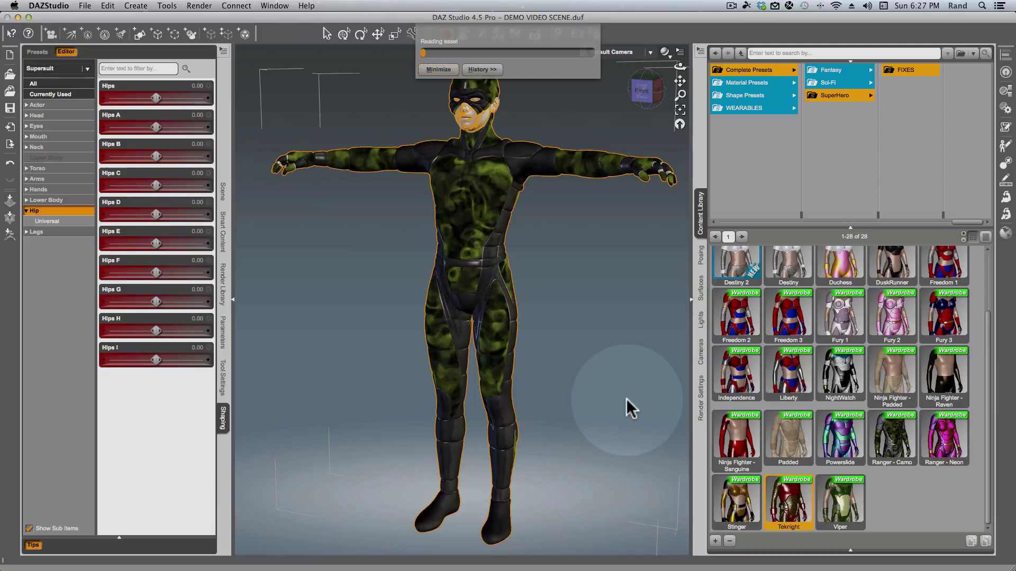